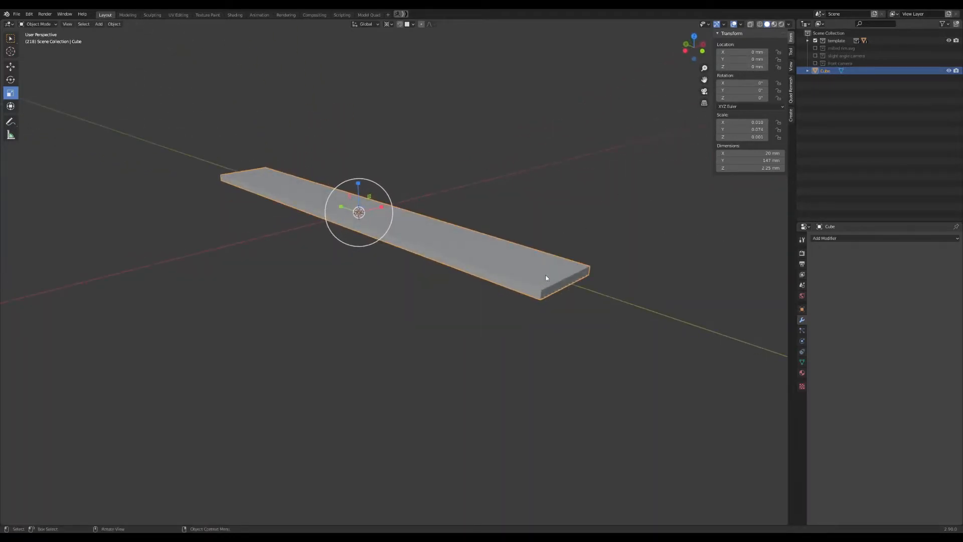
Apply all transforms on the plank so its scale reads 1 on every axis
drag(541, 277, 639, 258)
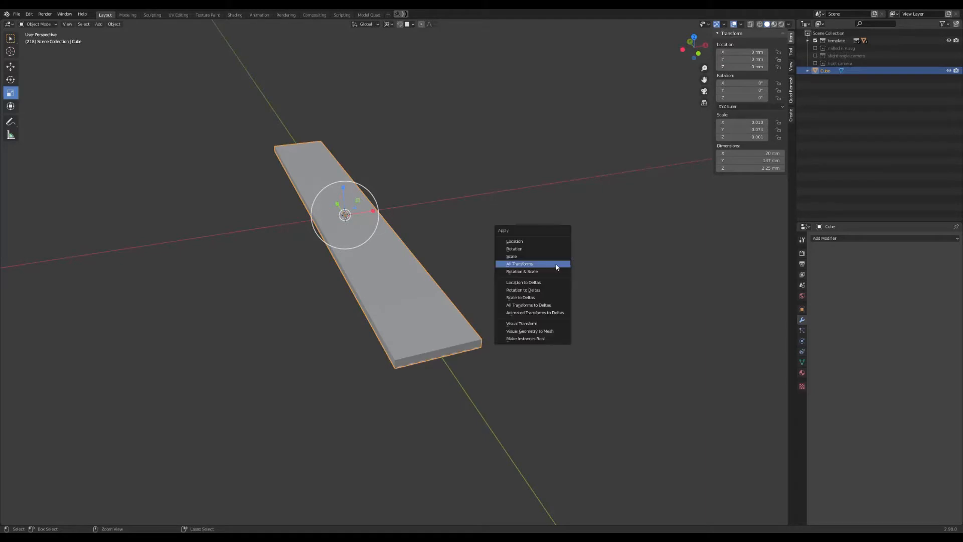
mouse_move(521, 267)
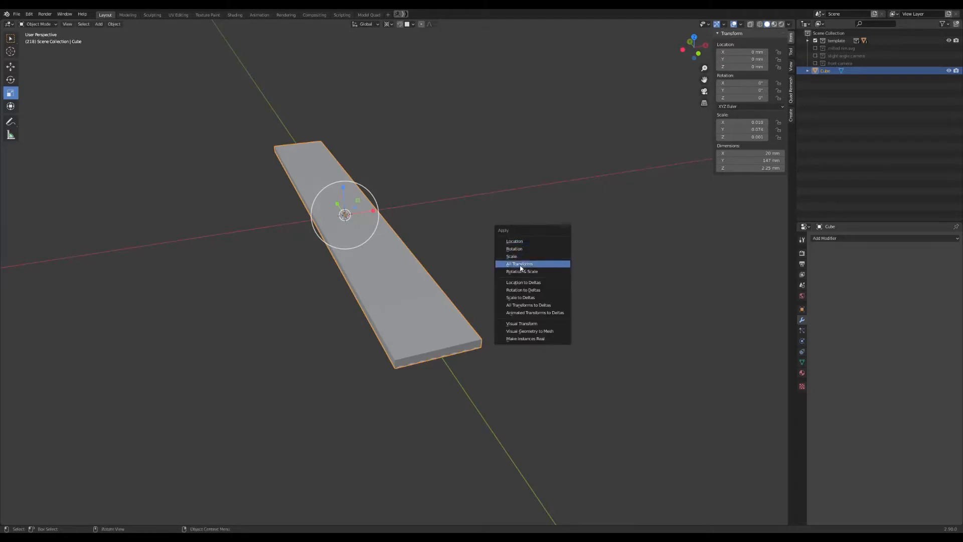
click(518, 264)
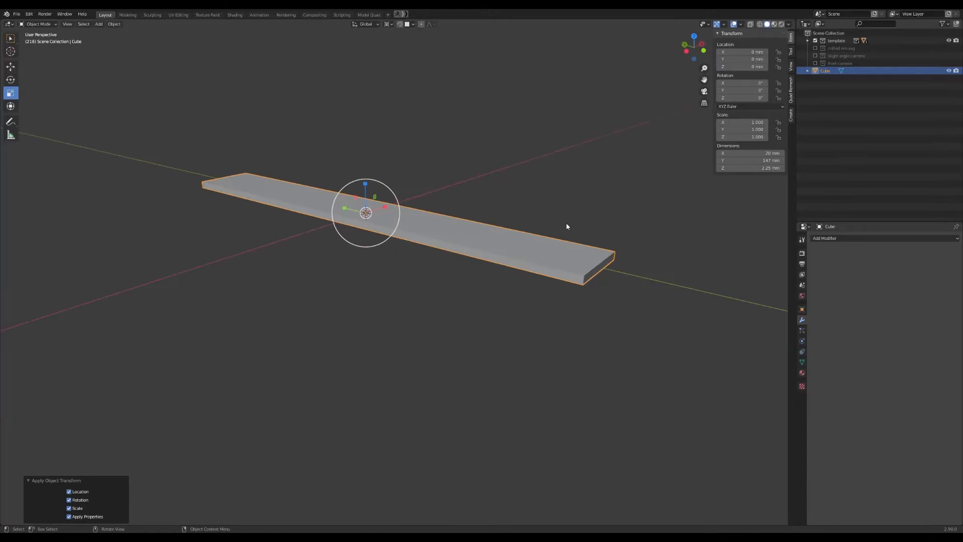
Slice the plank mesh with many loop cuts lengthwise and crosswise, then return to Object Mode
key(Tab)
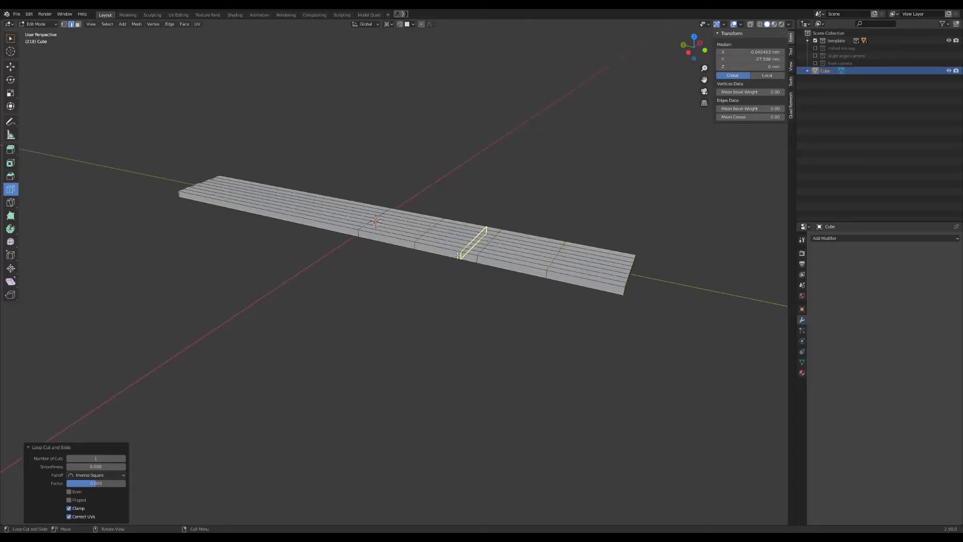
drag(473, 243, 538, 261)
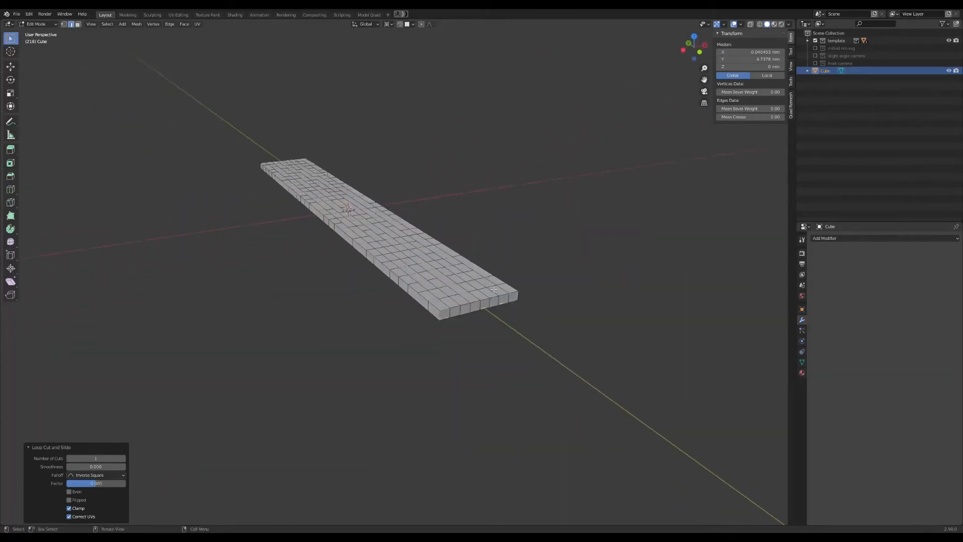
key(Tab)
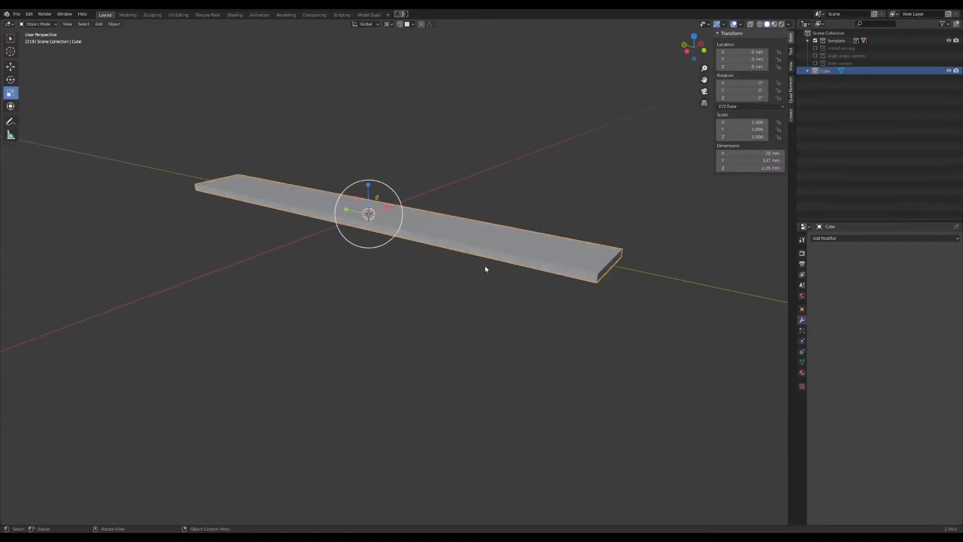
Add a Plain Axes empty at the world origin as the plank's deform centre
drag(486, 269, 555, 157)
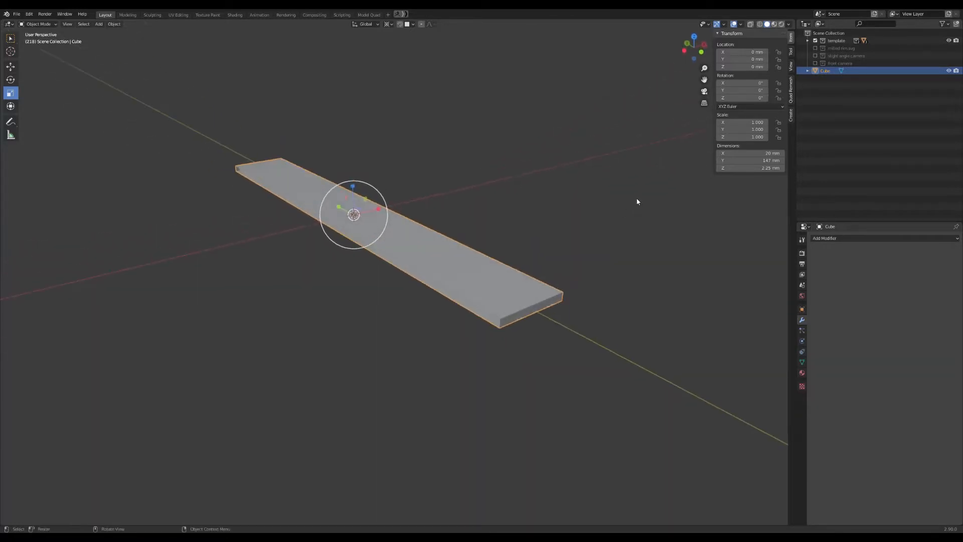
click(97, 24)
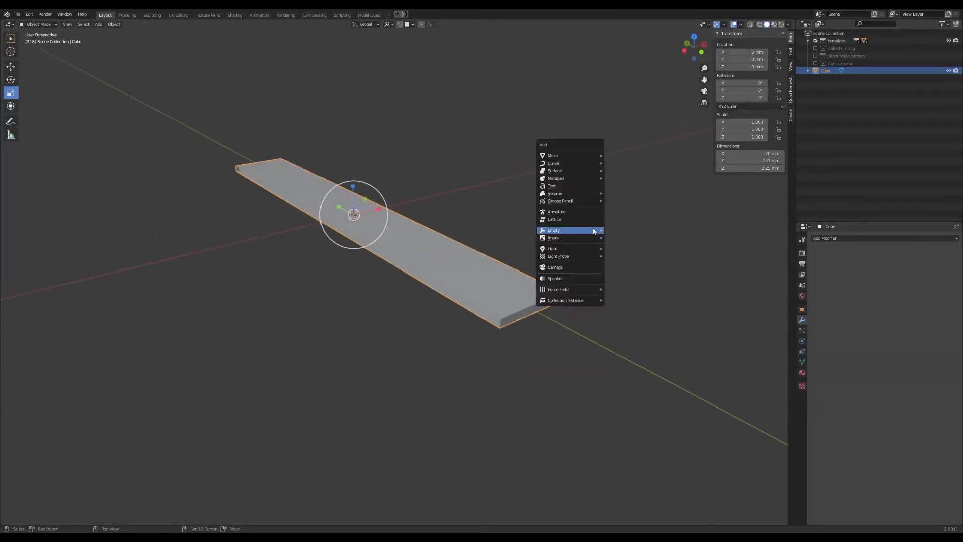
mouse_move(554, 230)
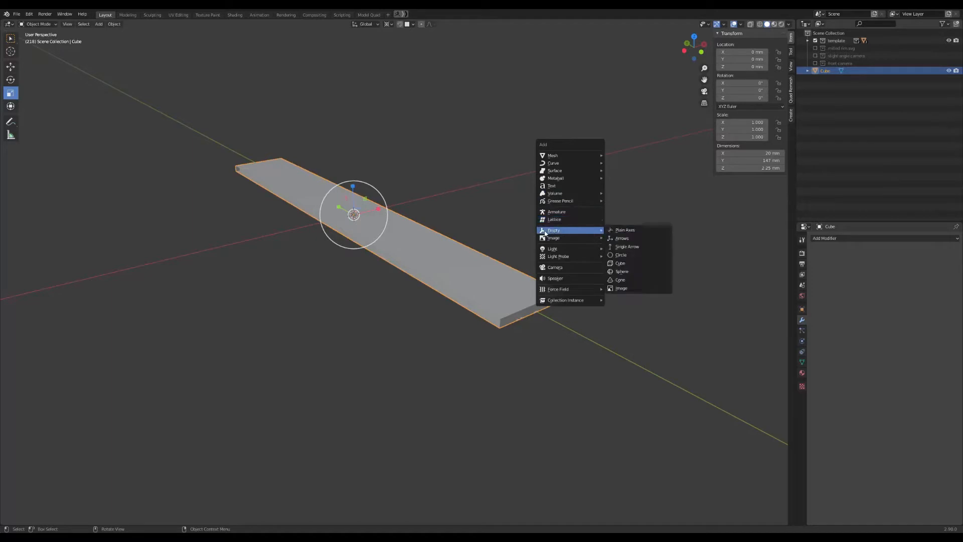
click(625, 230)
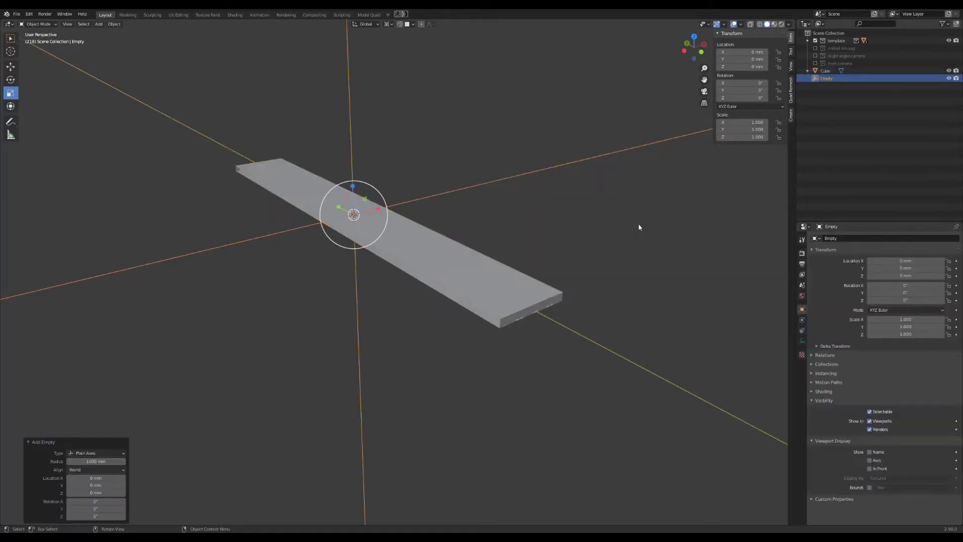
drag(638, 228, 620, 231)
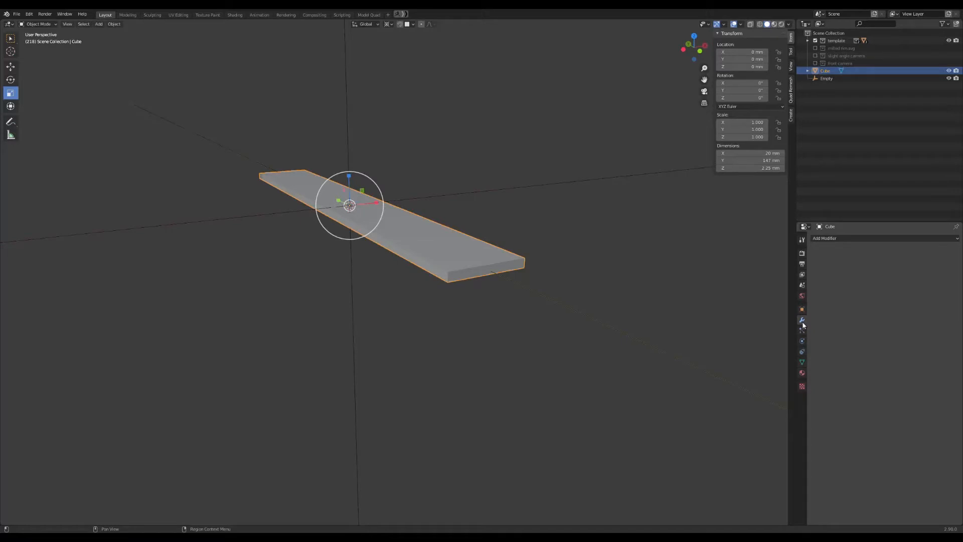
Add a Simple Deform twist of 180° around Y with the Empty as origin
click(824, 239)
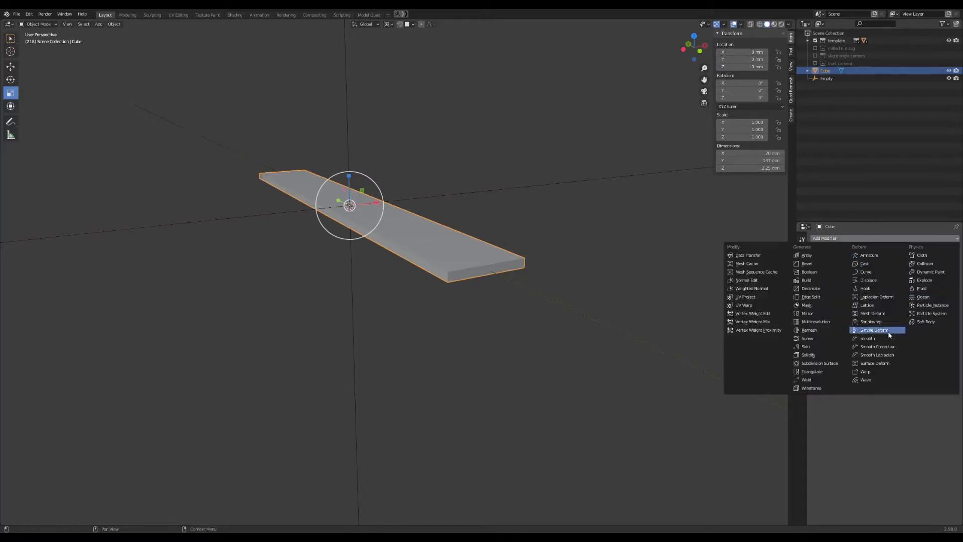
mouse_move(868, 338)
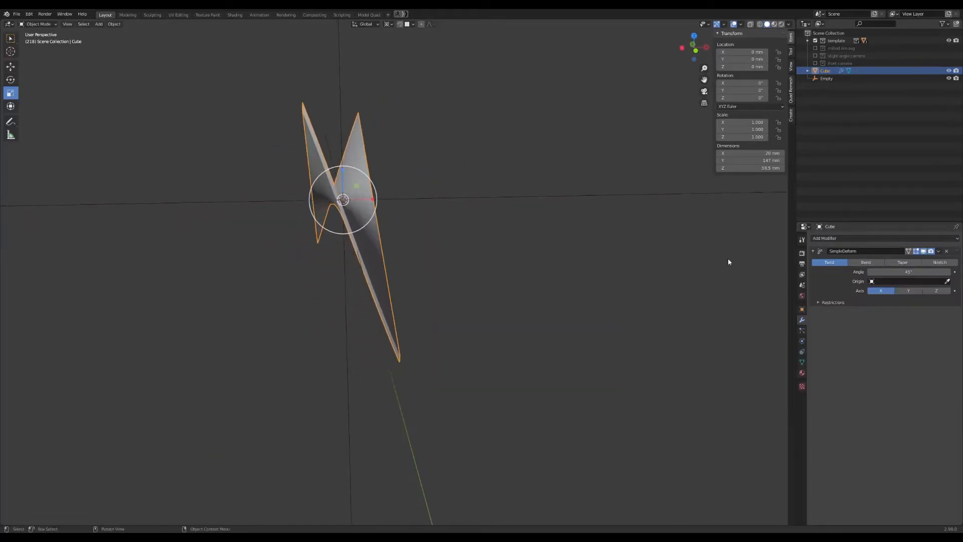
click(902, 272)
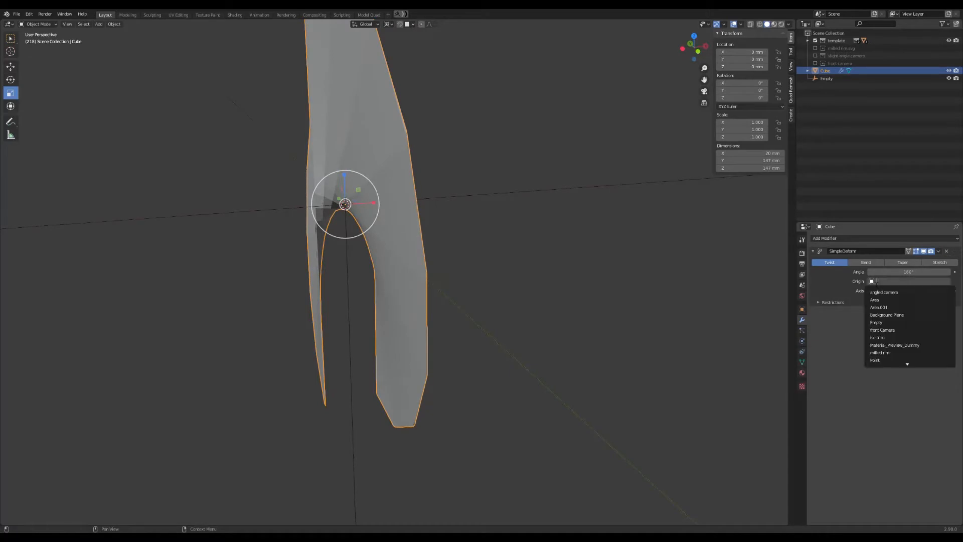
click(877, 322)
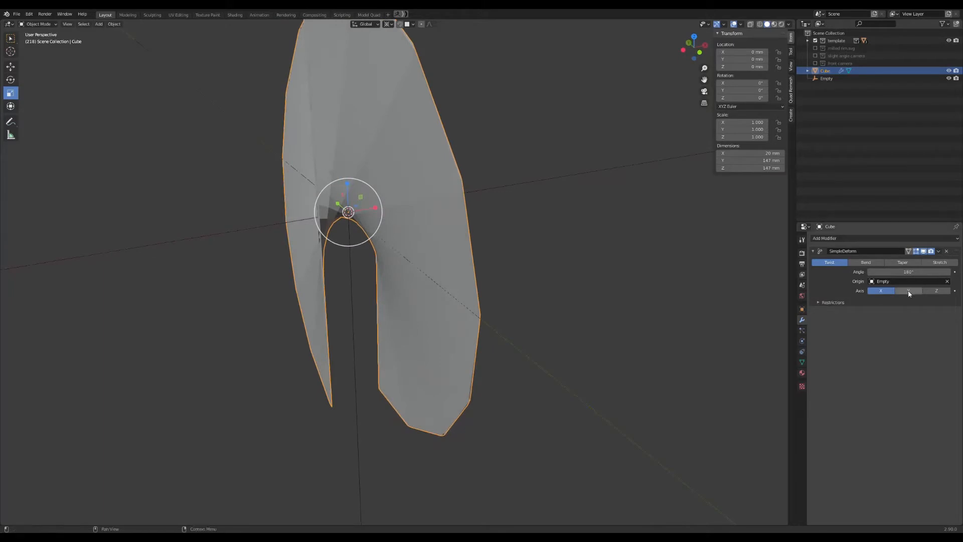
click(936, 291)
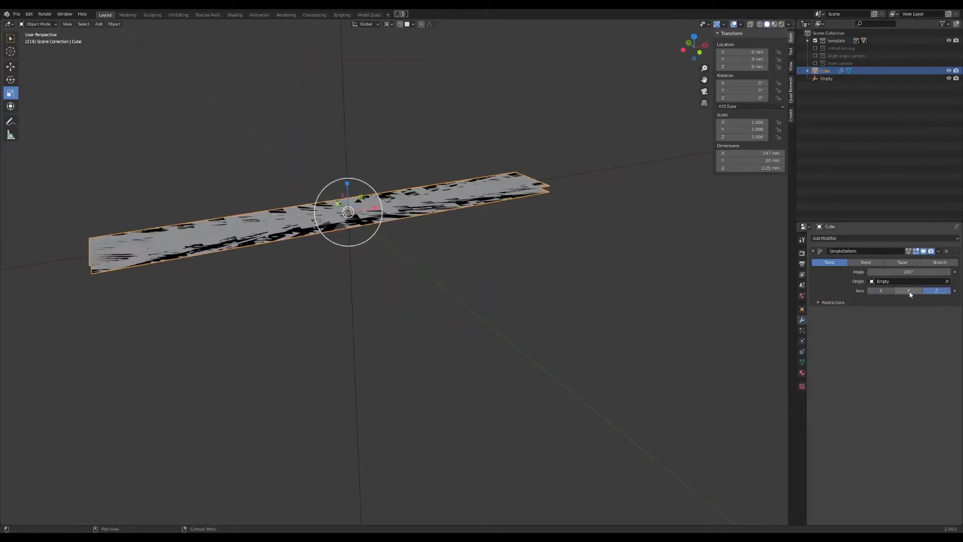
click(909, 291)
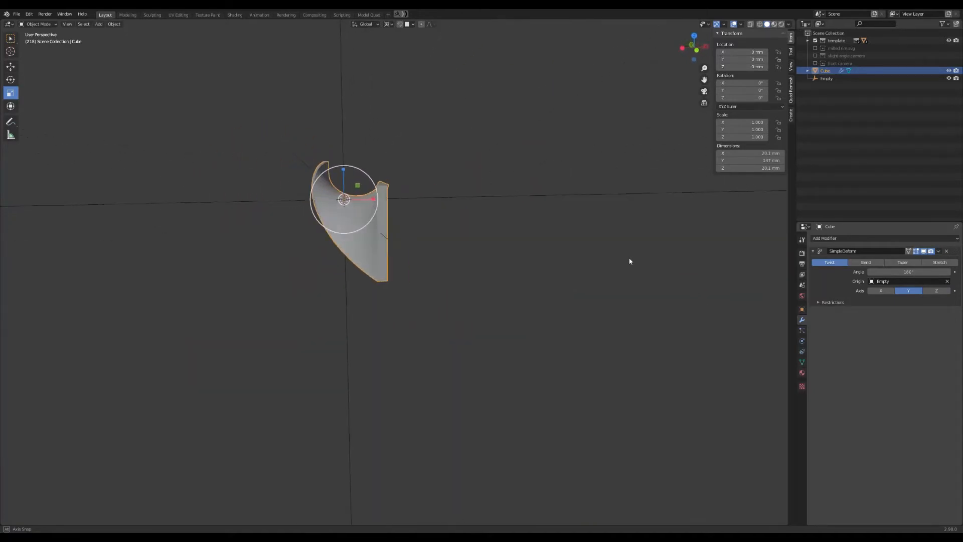
drag(630, 260, 669, 280)
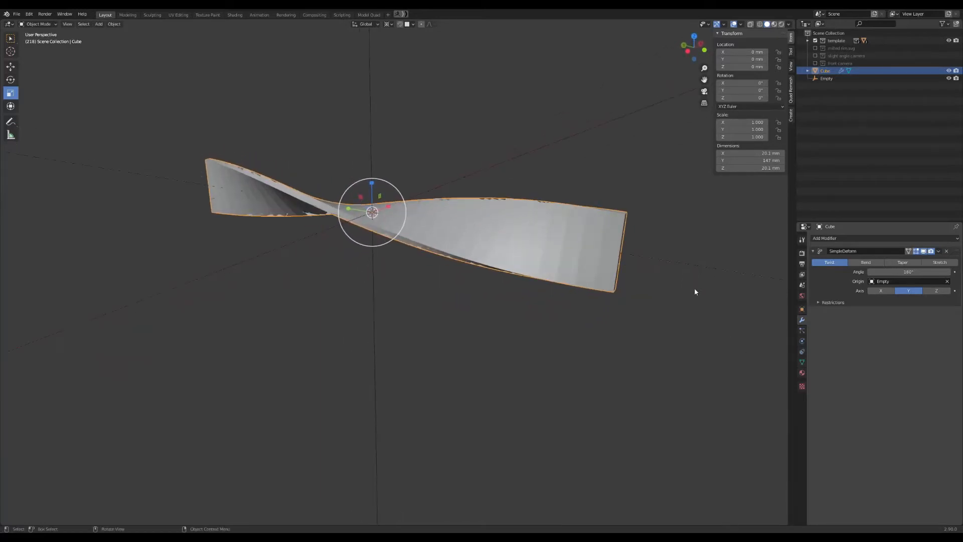
mouse_move(502, 306)
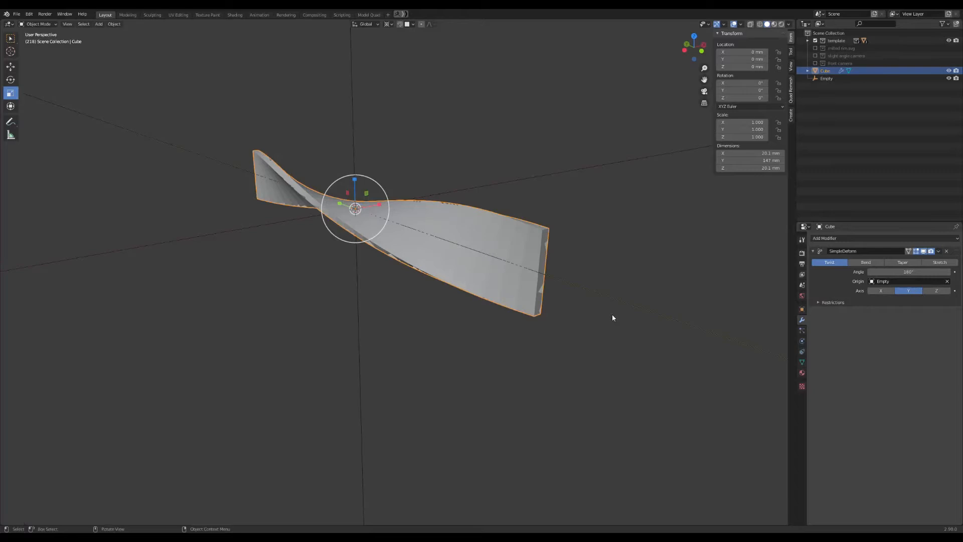
mouse_move(609, 298)
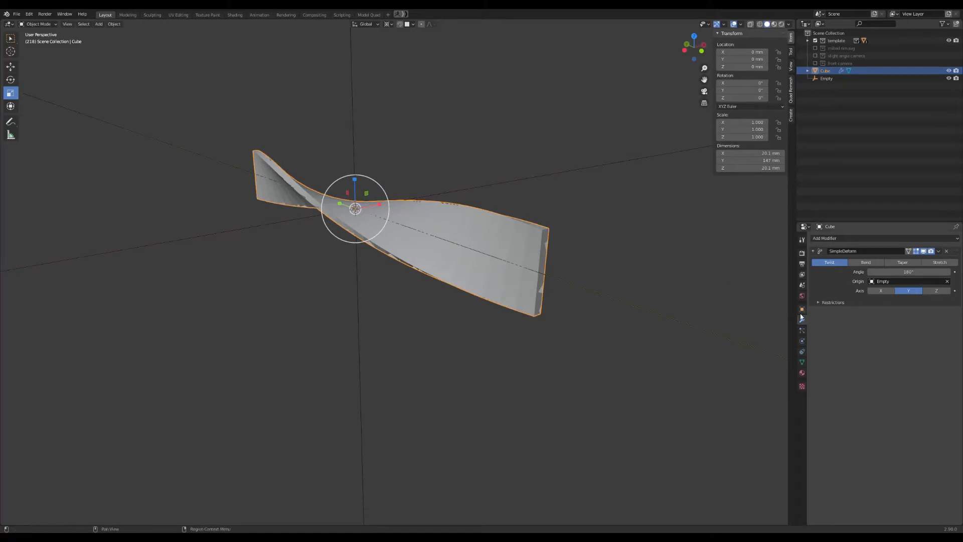
Apply the twist permanently to the mesh and add a second Simple Deform modifier
click(939, 251)
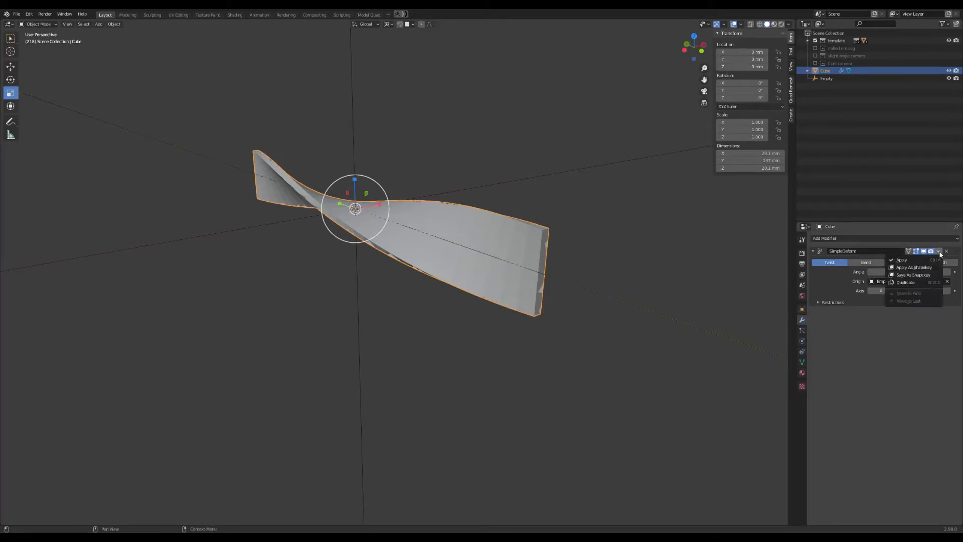
click(901, 260)
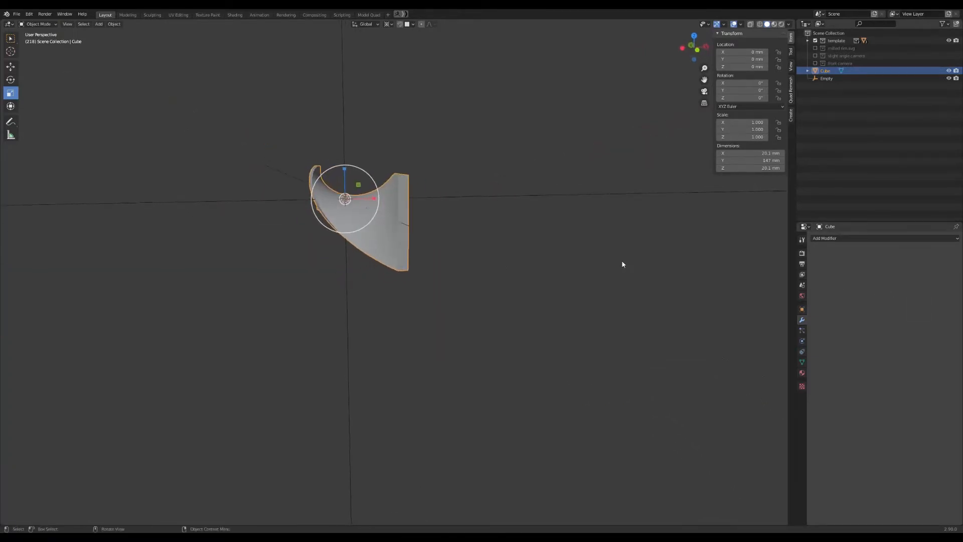
click(825, 239)
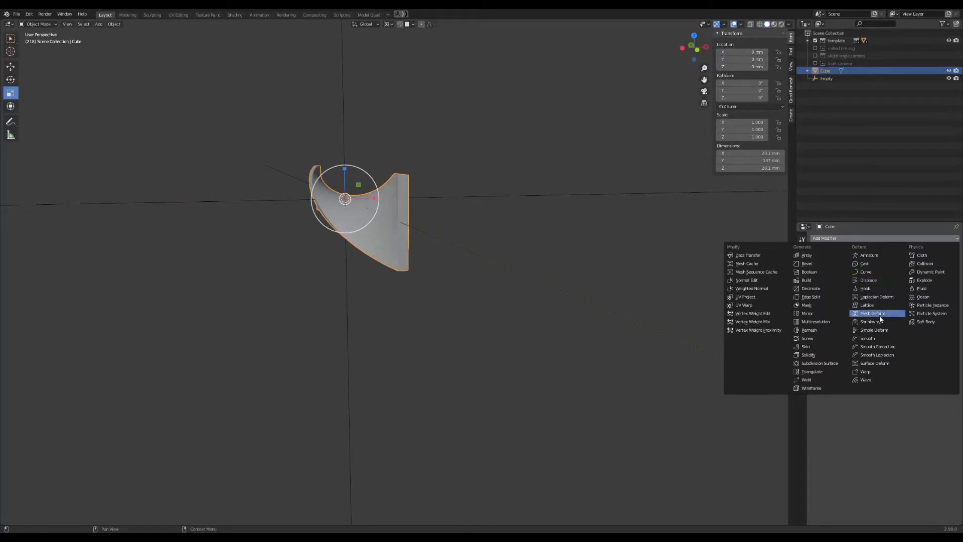
mouse_move(876, 330)
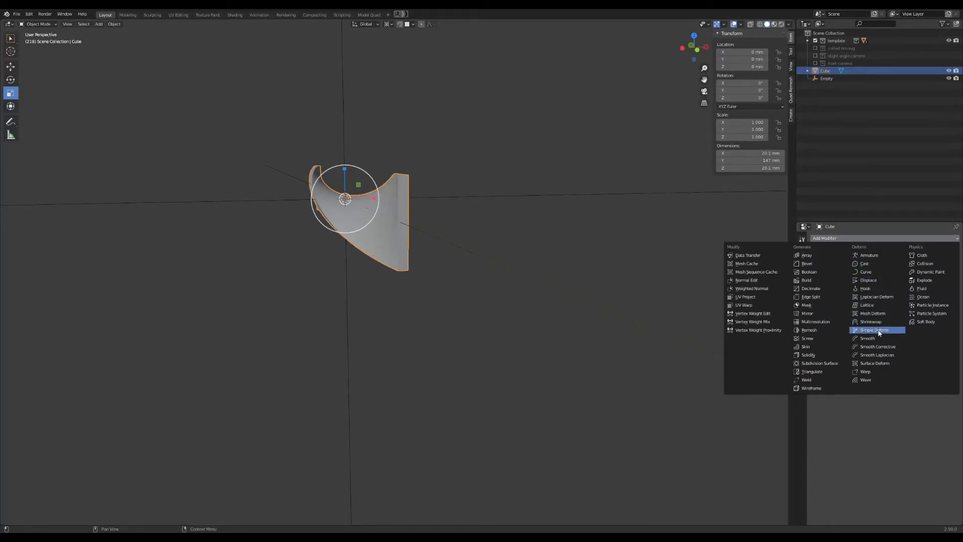
click(874, 330)
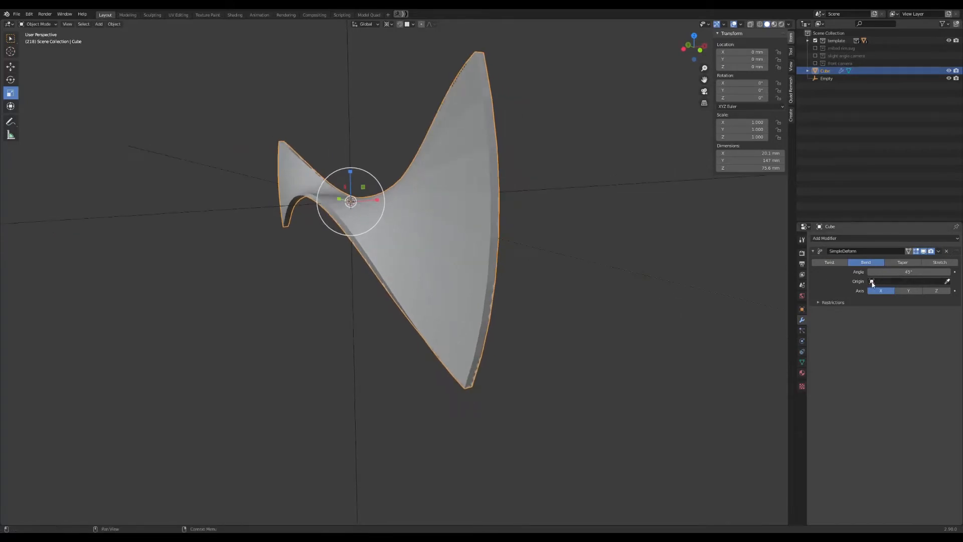
Set the trial deform to 360° with the Empty origin and try the Z and other axes
click(902, 281)
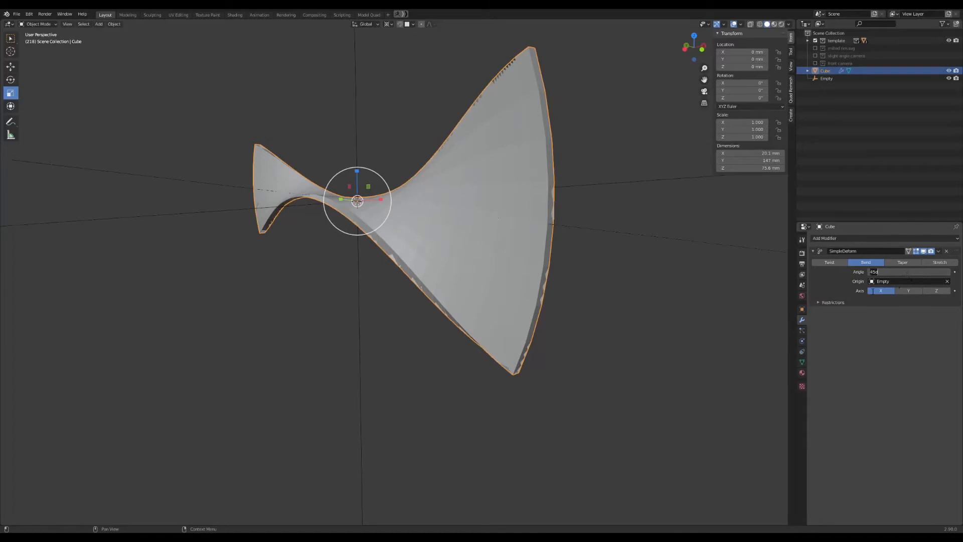
text(360°)
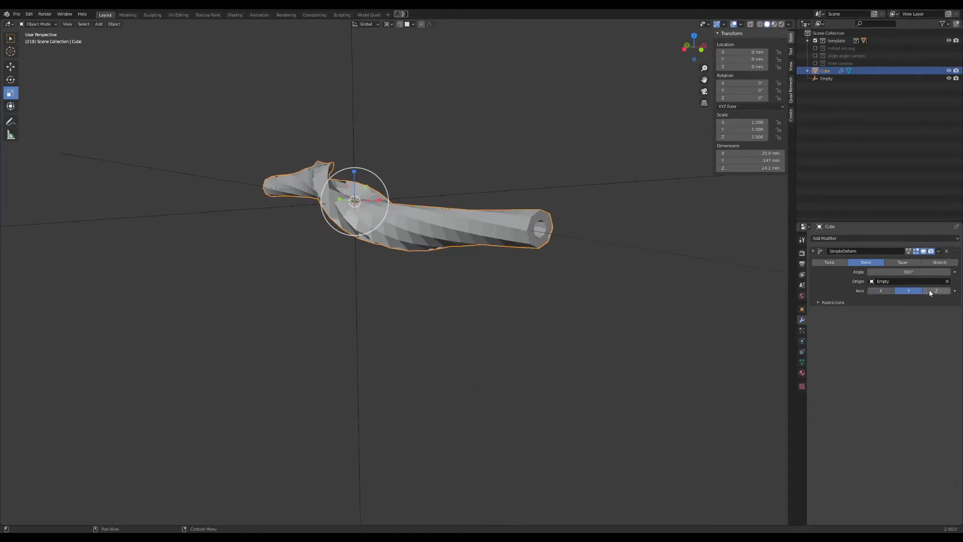
click(936, 290)
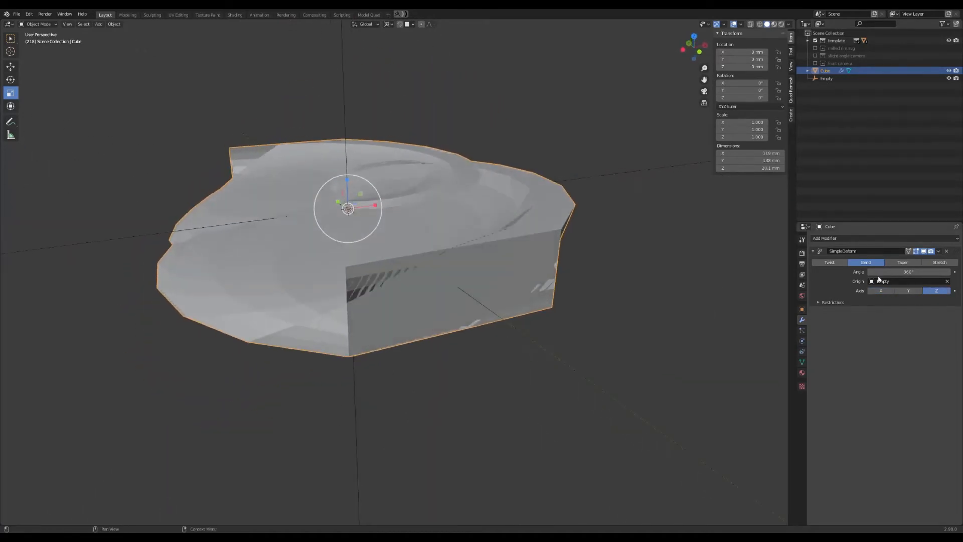
click(880, 291)
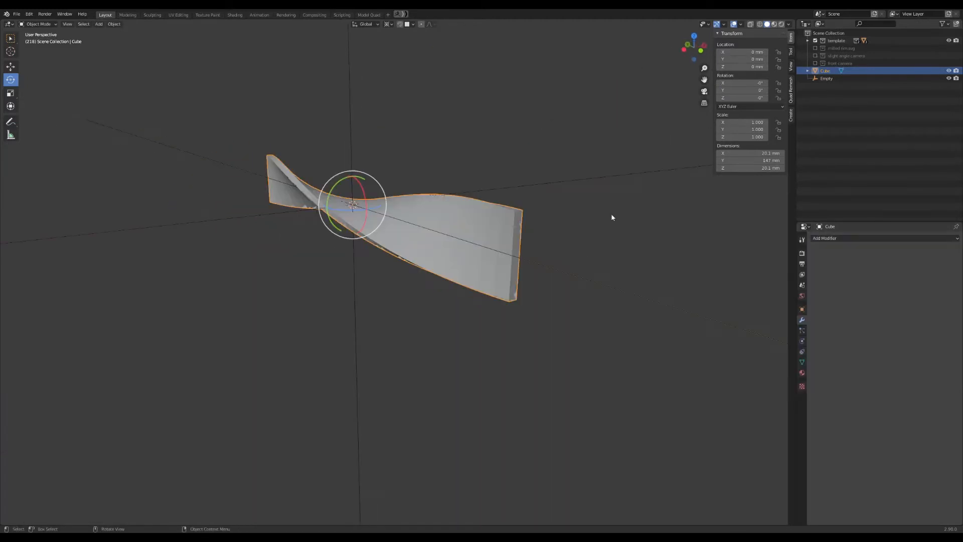
mouse_move(591, 252)
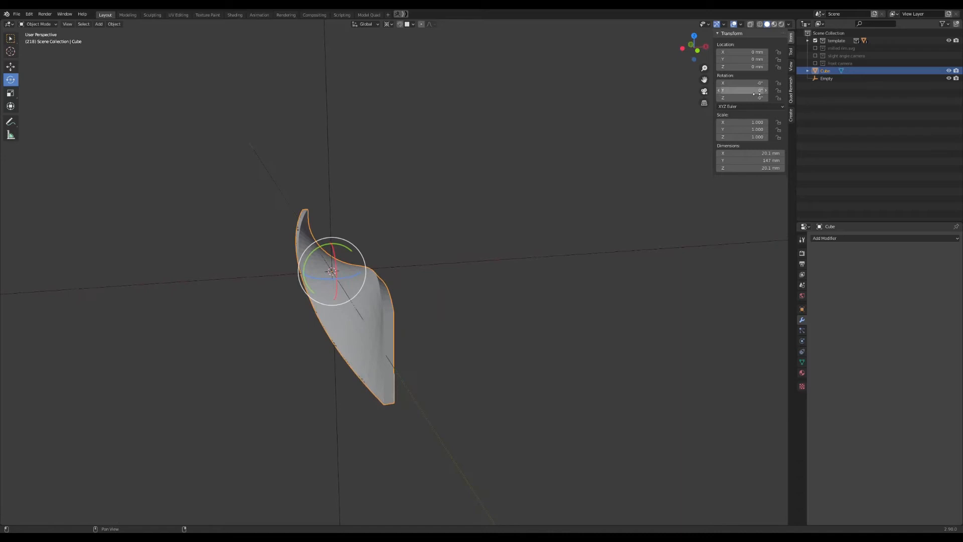
Set the plank's X rotation to 90° so it stands upright, checking from the front
click(743, 83)
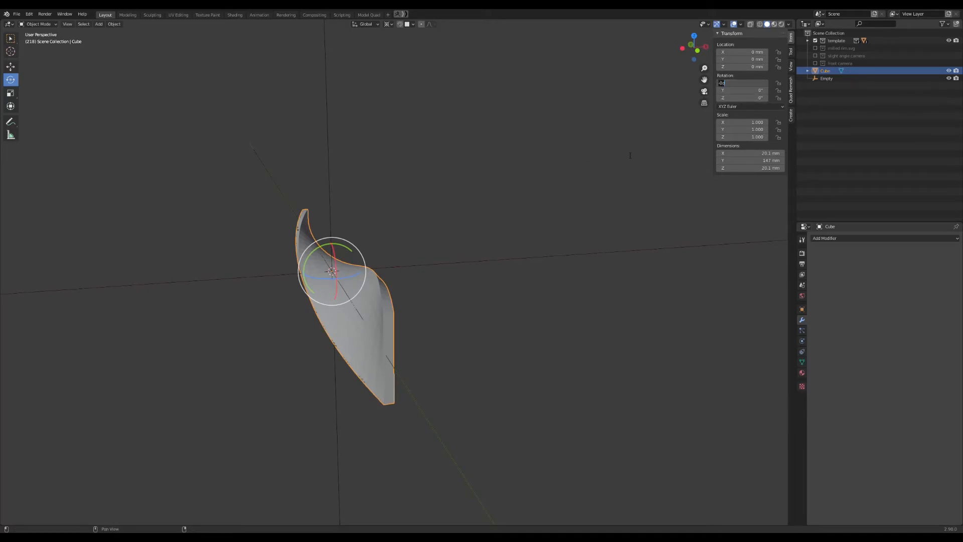
text(90)
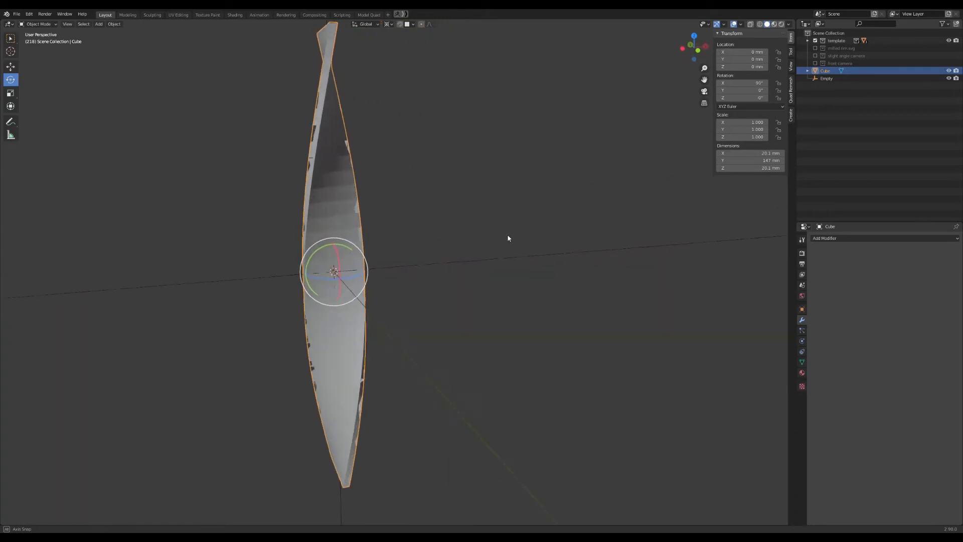
drag(508, 239, 481, 251)
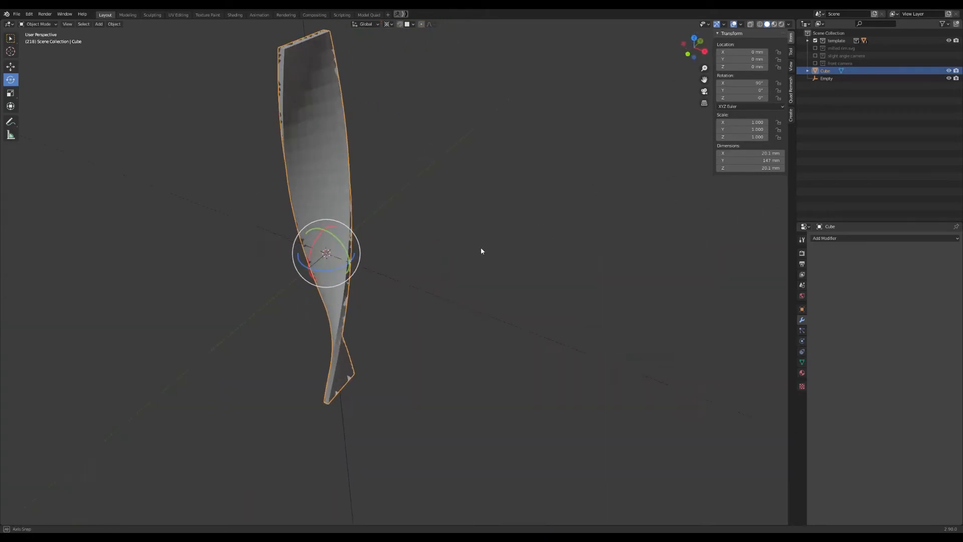
drag(481, 251, 552, 208)
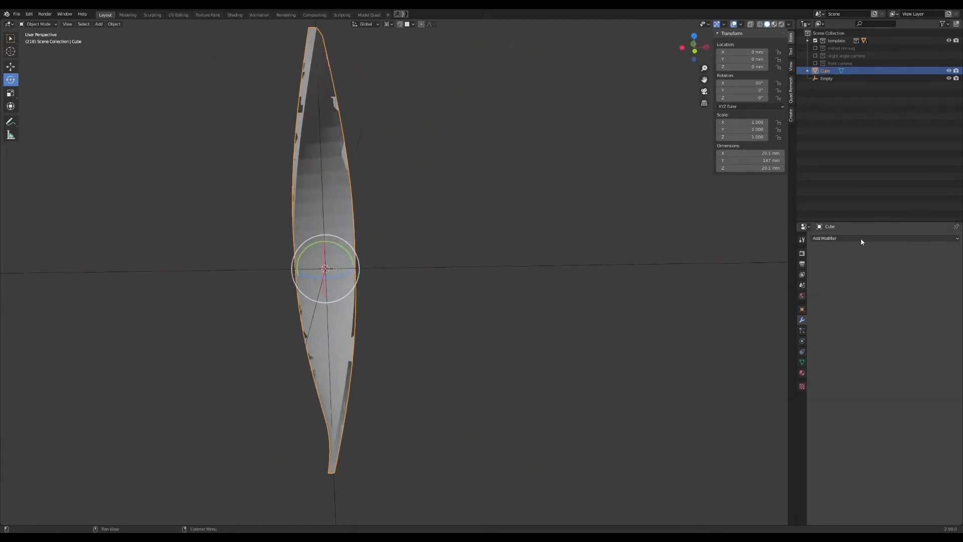
Add a Simple Deform bend of 360° around Y centred on the Empty, curling the plank into a ring
click(825, 239)
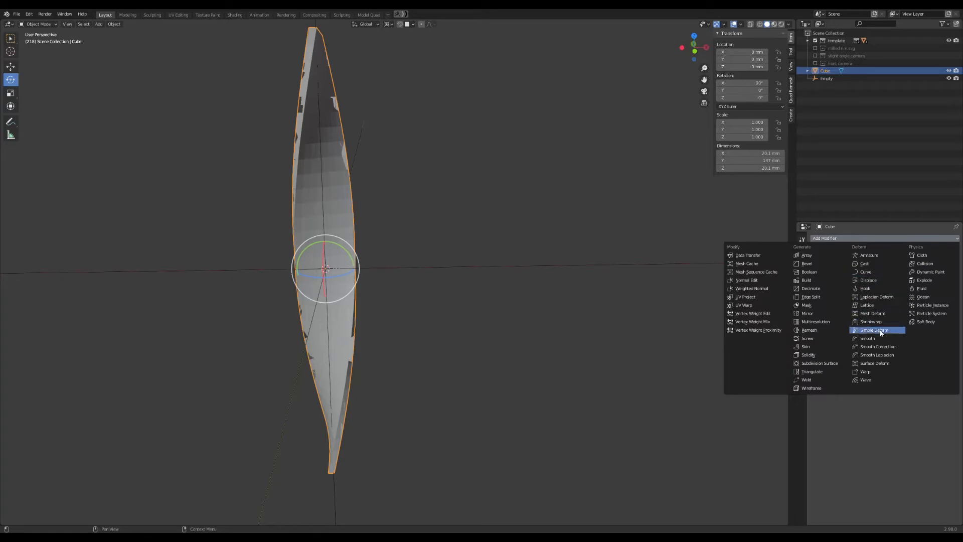
click(872, 330)
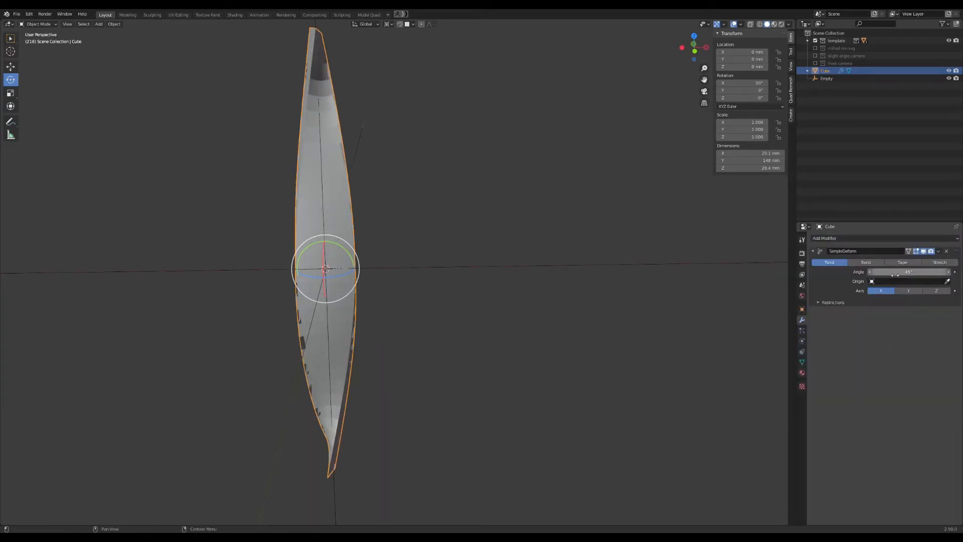
click(909, 272)
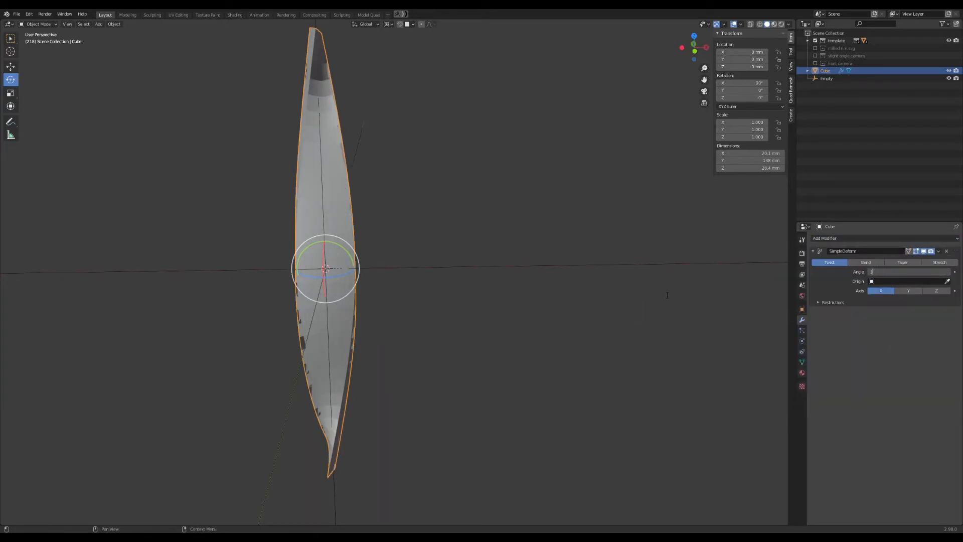
text(360°)
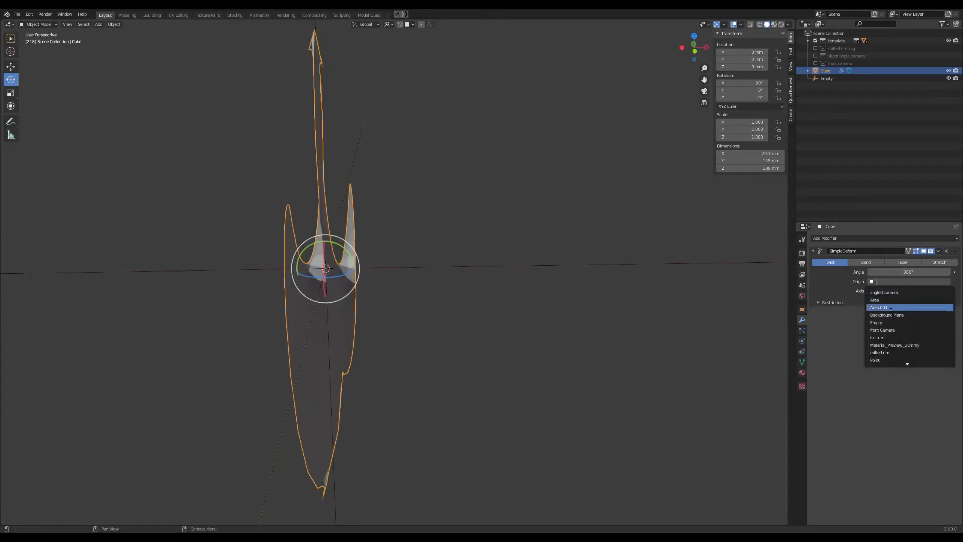
click(876, 322)
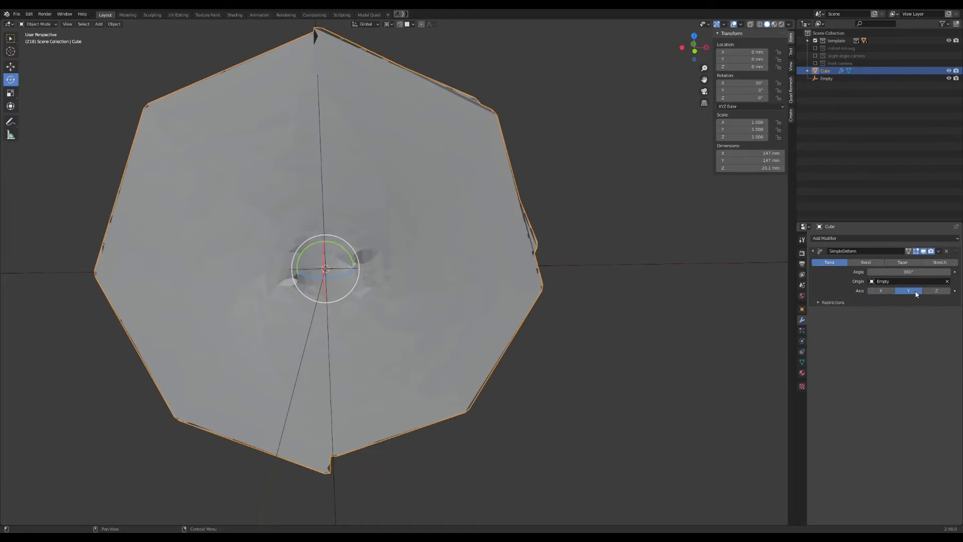
click(935, 290)
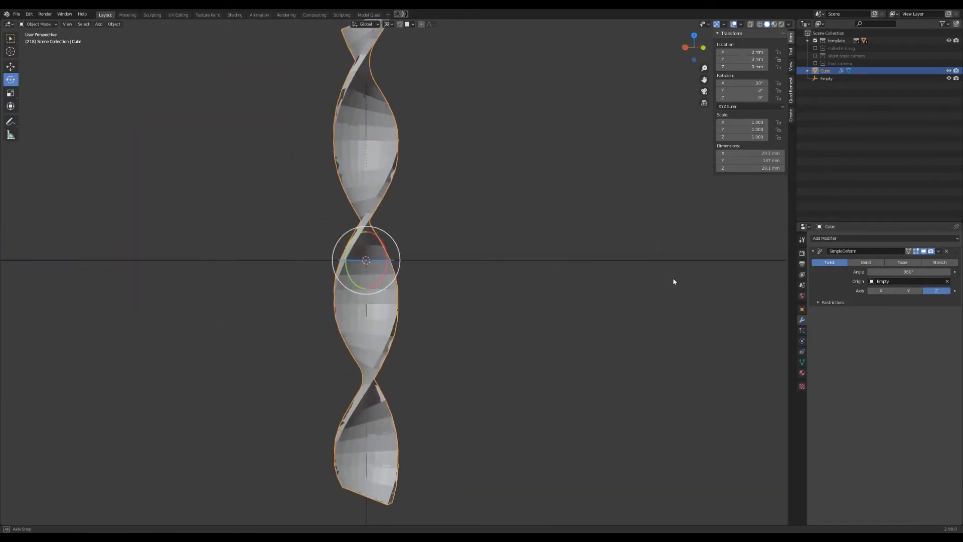
click(865, 262)
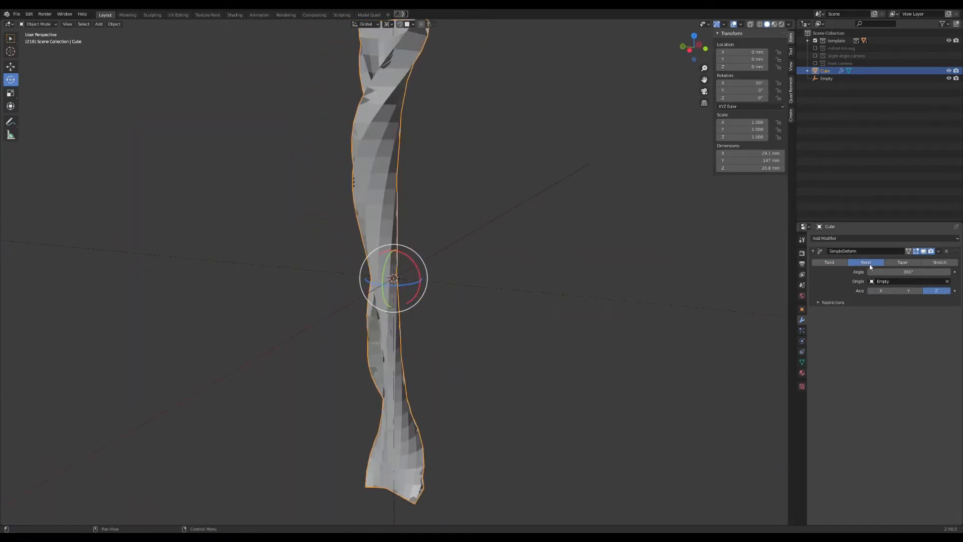
click(908, 290)
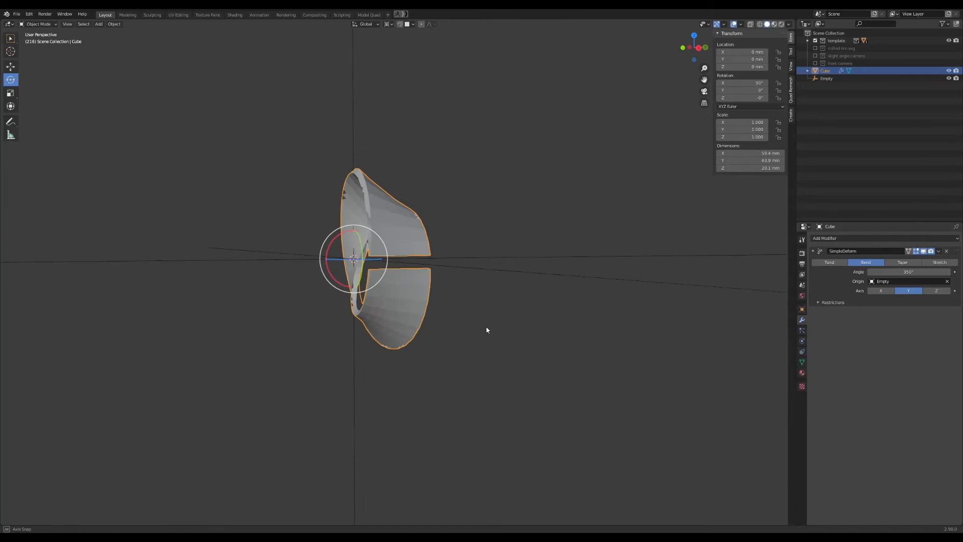
drag(487, 330, 513, 282)
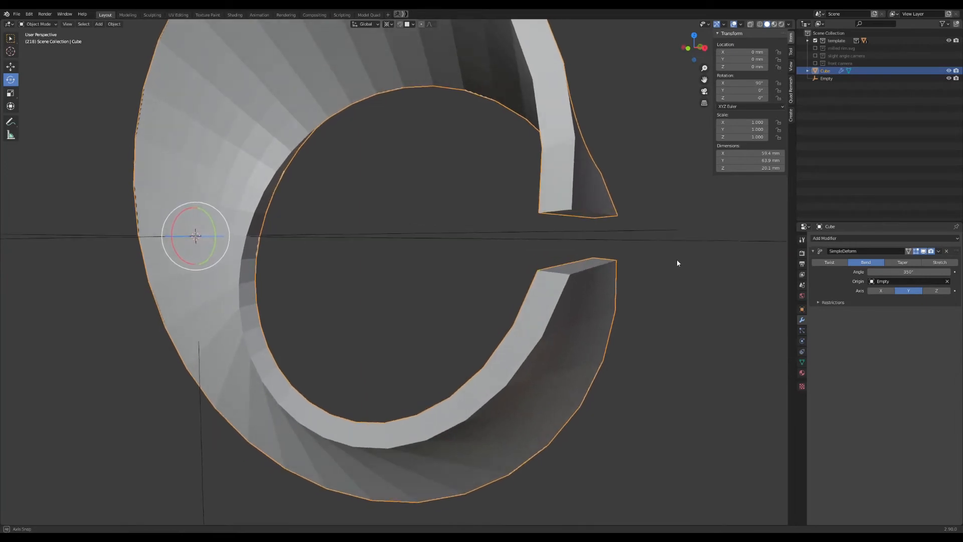
Apply the bend modifier so the ring shape is baked into the mesh
key(Tab)
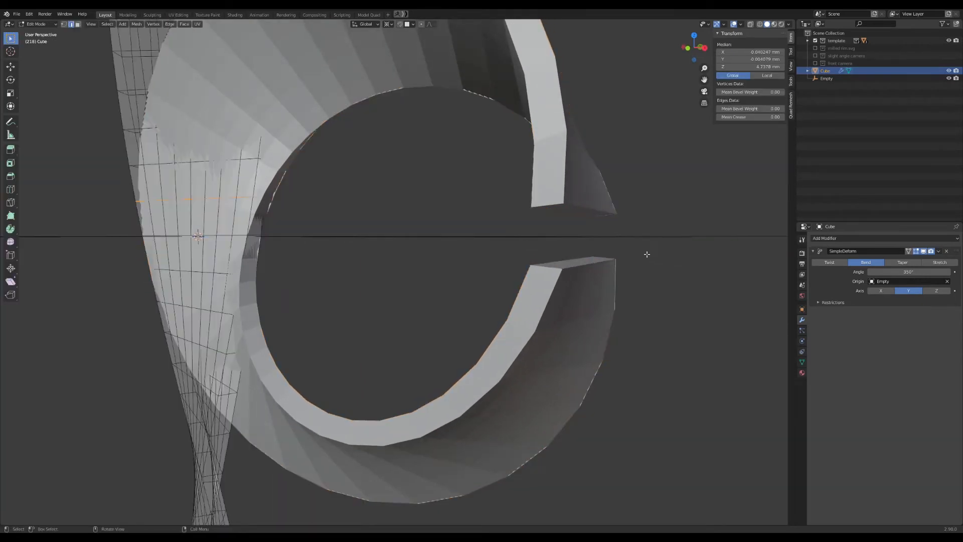
key(Tab)
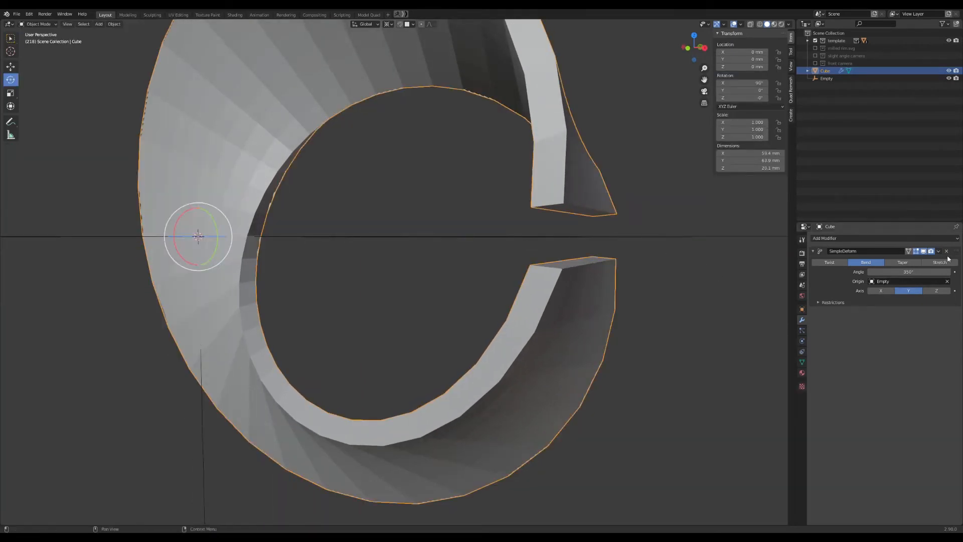
click(946, 251)
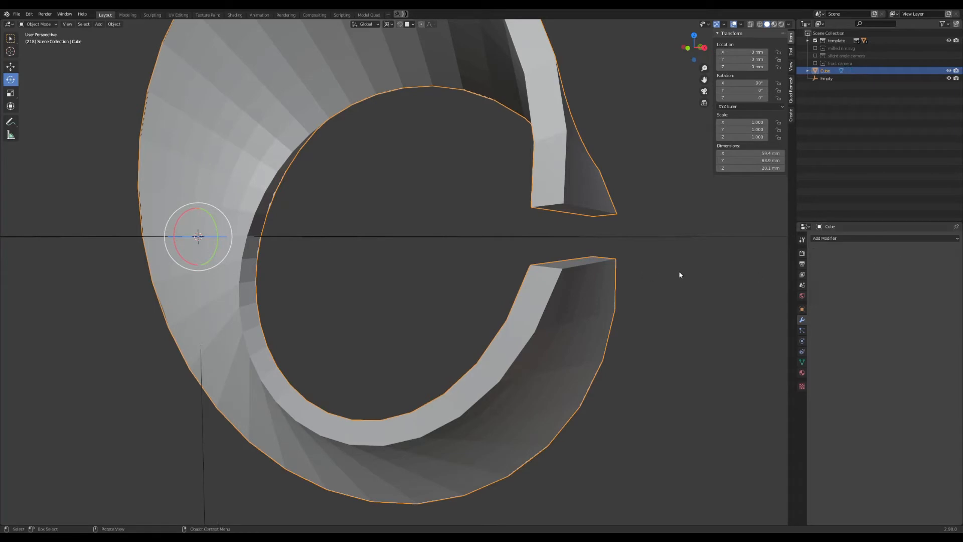
Bridge the two open end loops in Edit Mode to close the twisted ring
key(Tab)
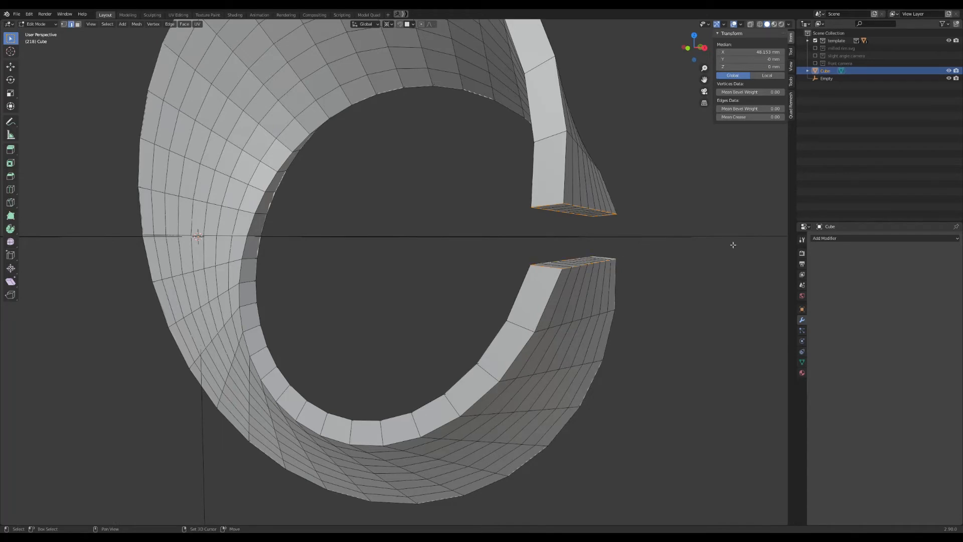
click(169, 24)
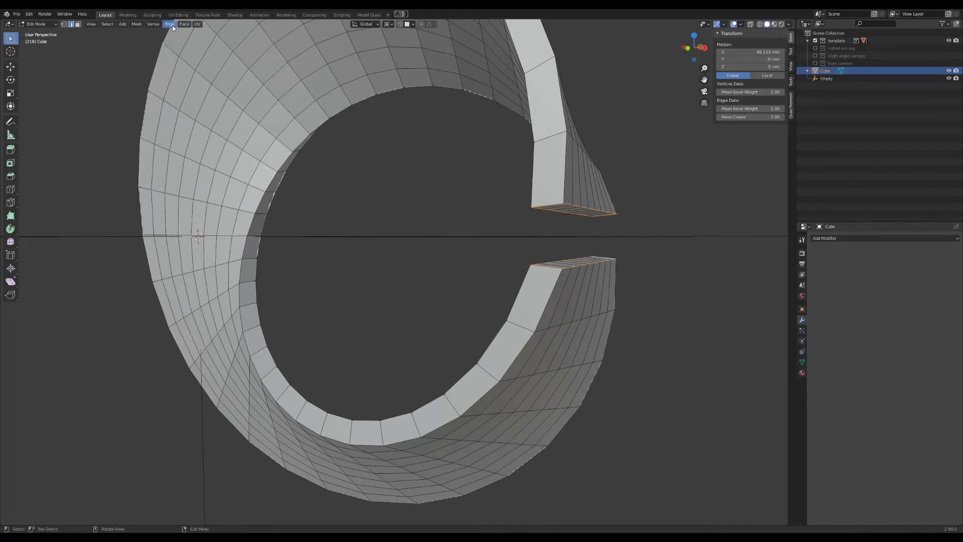
click(169, 24)
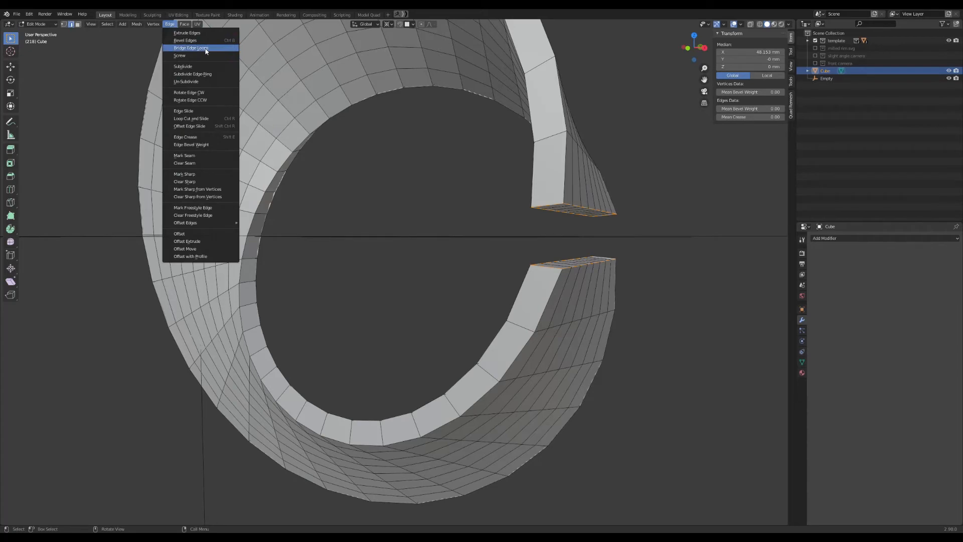
click(191, 48)
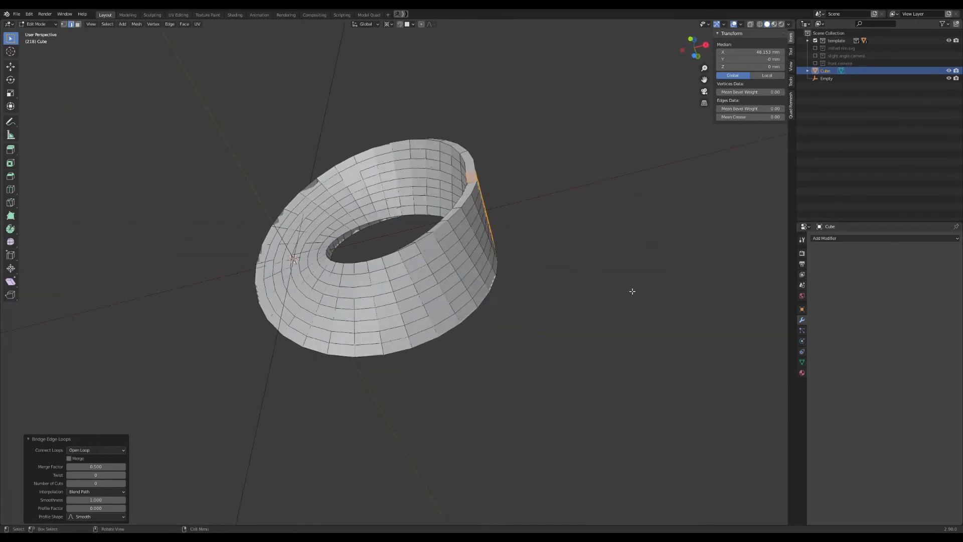
Add a Subdivision Surface modifier with viewport level 2 to the ring
key(Tab)
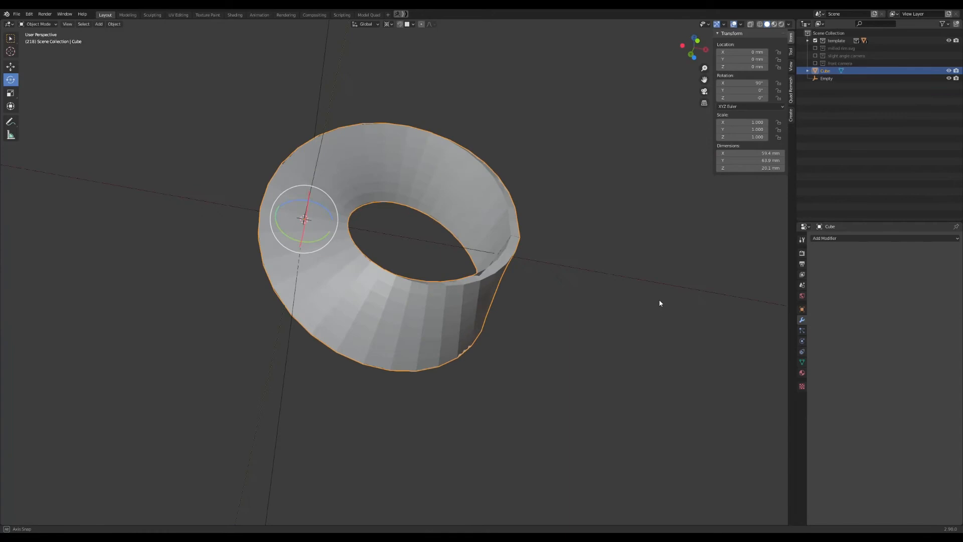
click(825, 239)
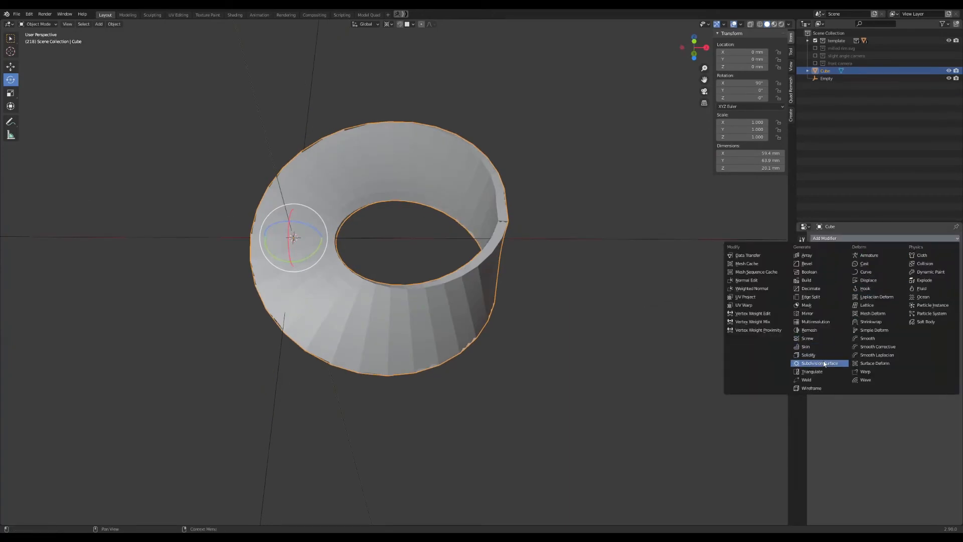
click(820, 362)
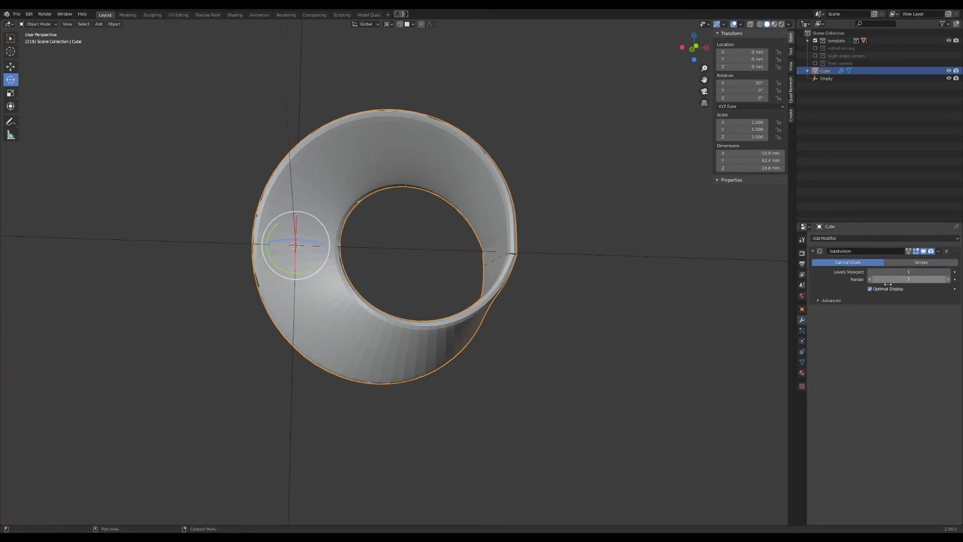
click(908, 271)
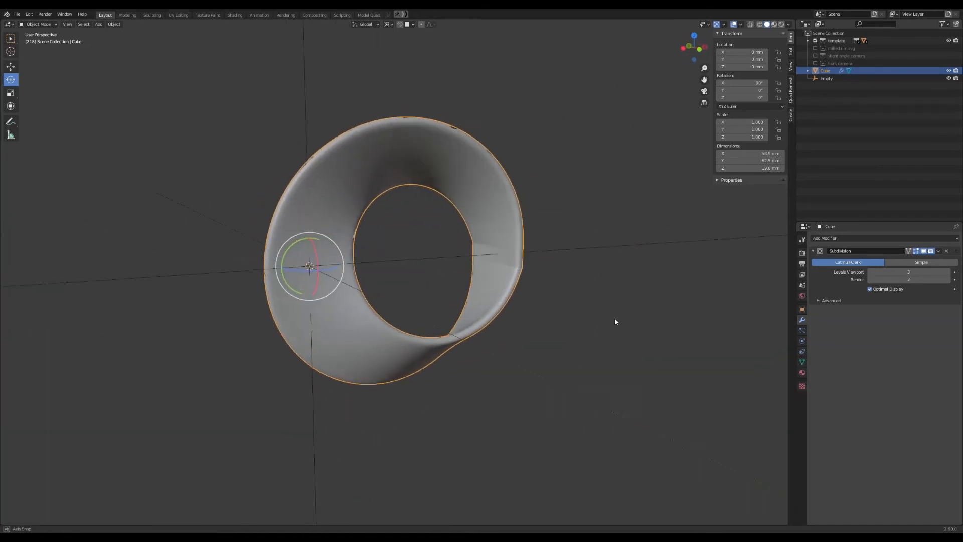
Apply the subdivision permanently, inspect the smoothed strip, then undo back to the faceted one
click(939, 250)
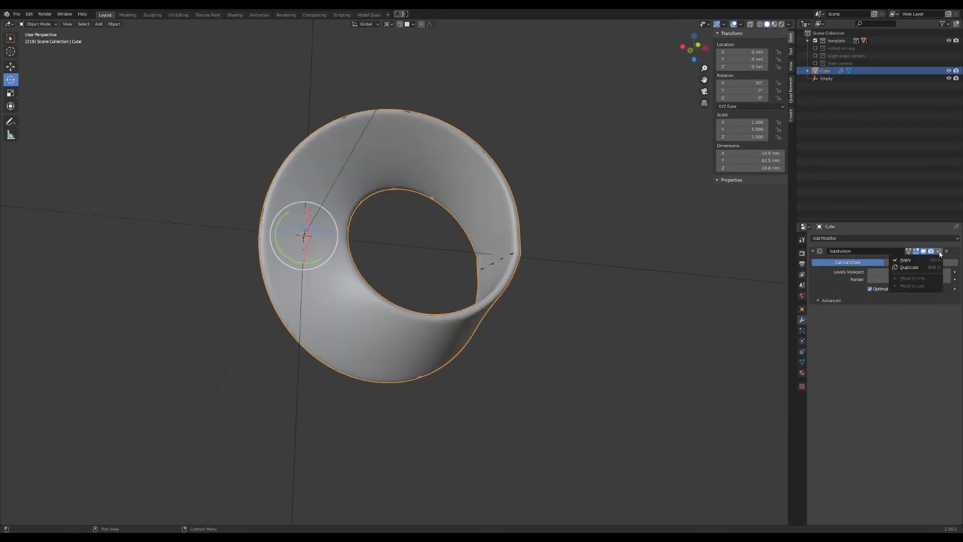
click(905, 259)
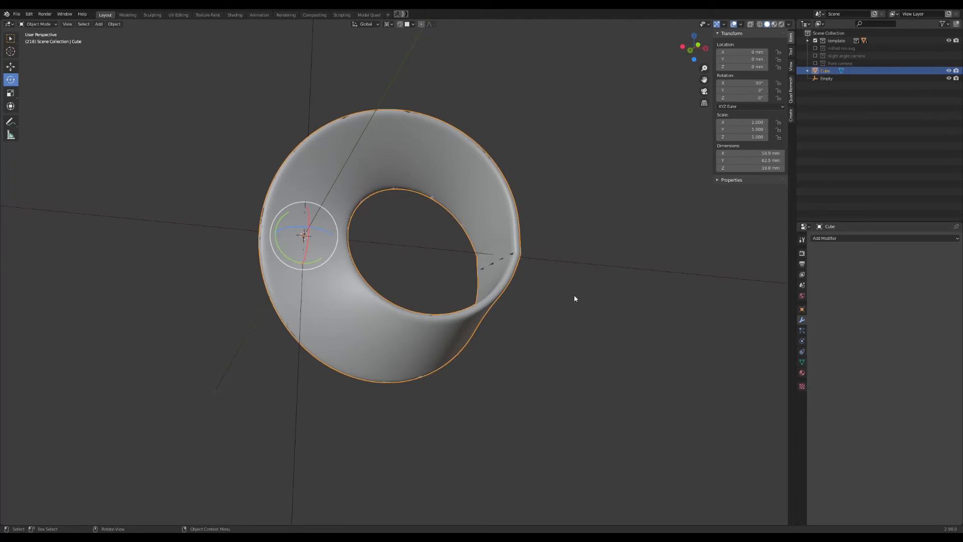
mouse_move(630, 275)
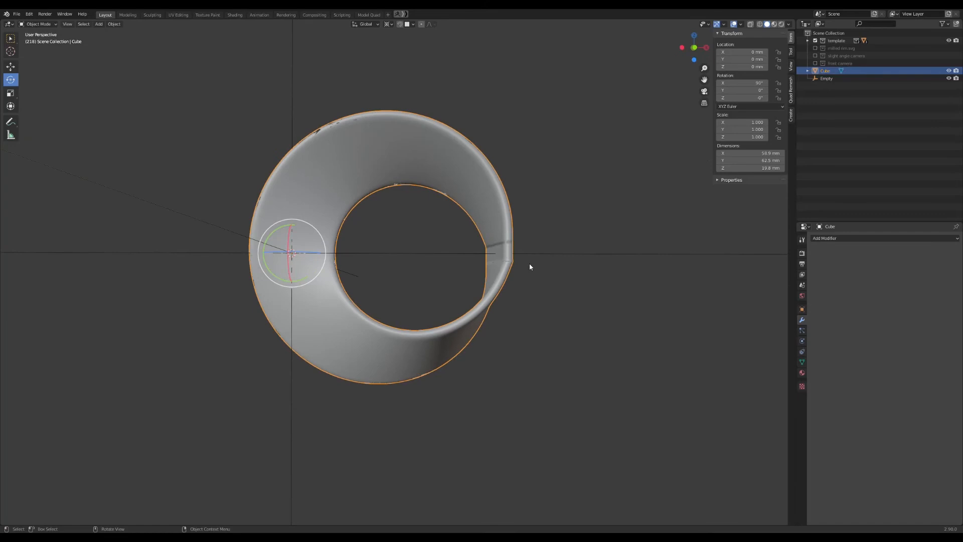
drag(530, 267, 637, 261)
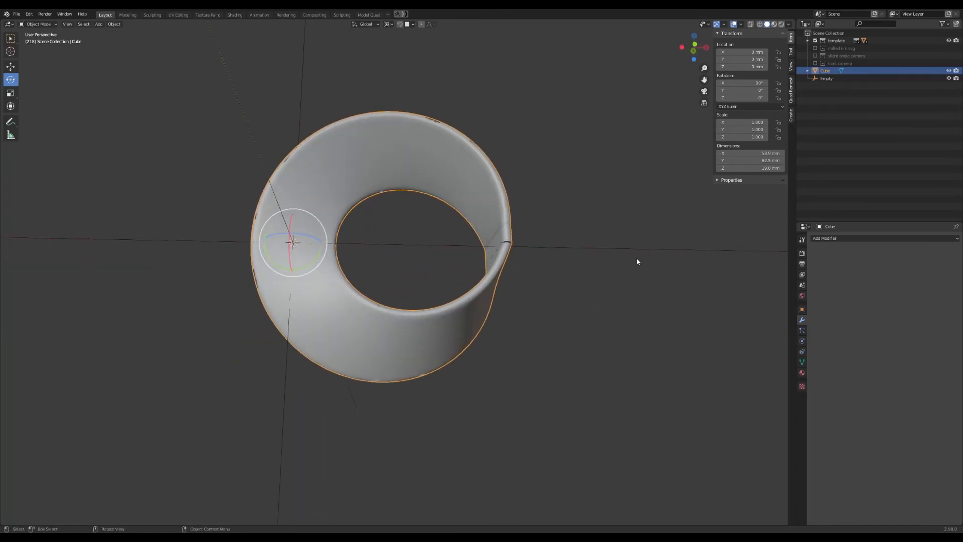
key(Tab)
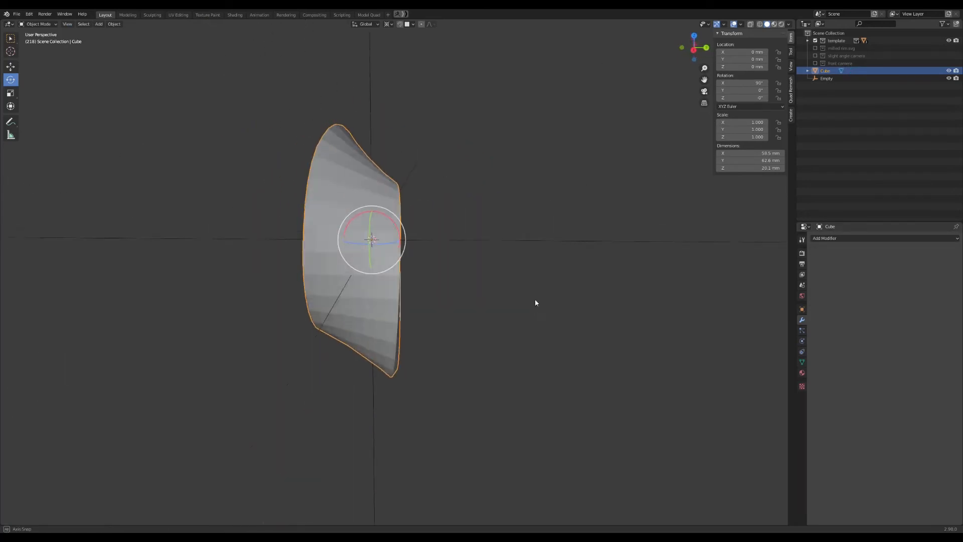
Add a Simple Deform bend around Y on the Empty with angle 345°, leaving a small gap
click(825, 239)
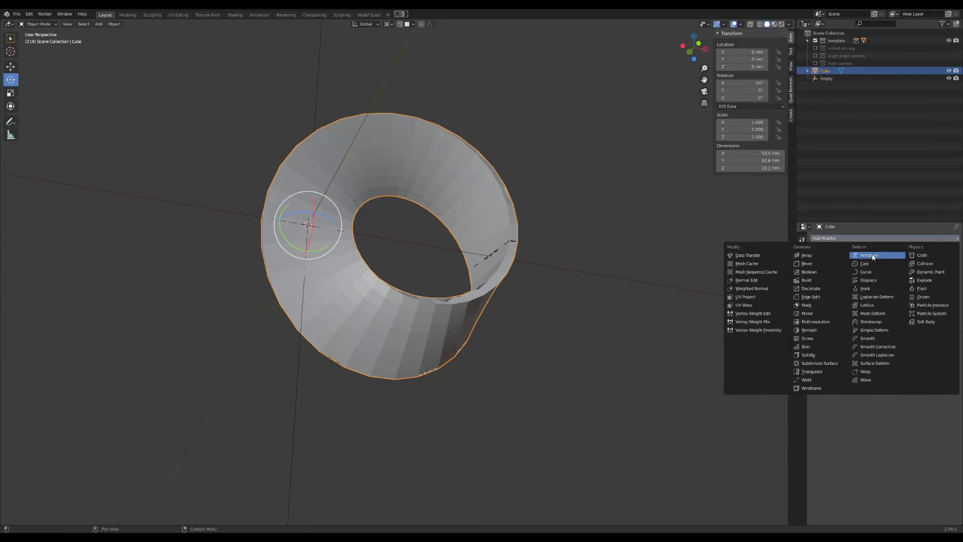
click(819, 363)
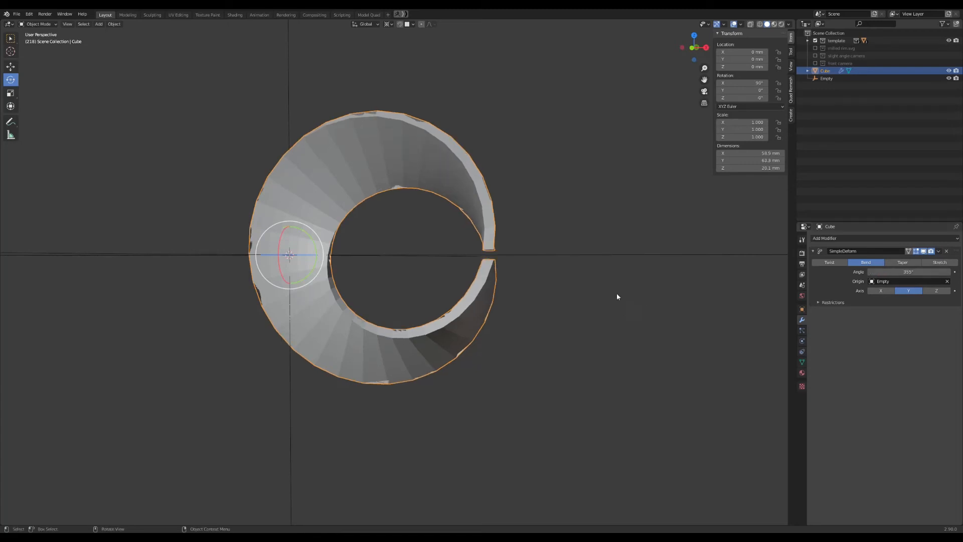
drag(617, 297, 594, 289)
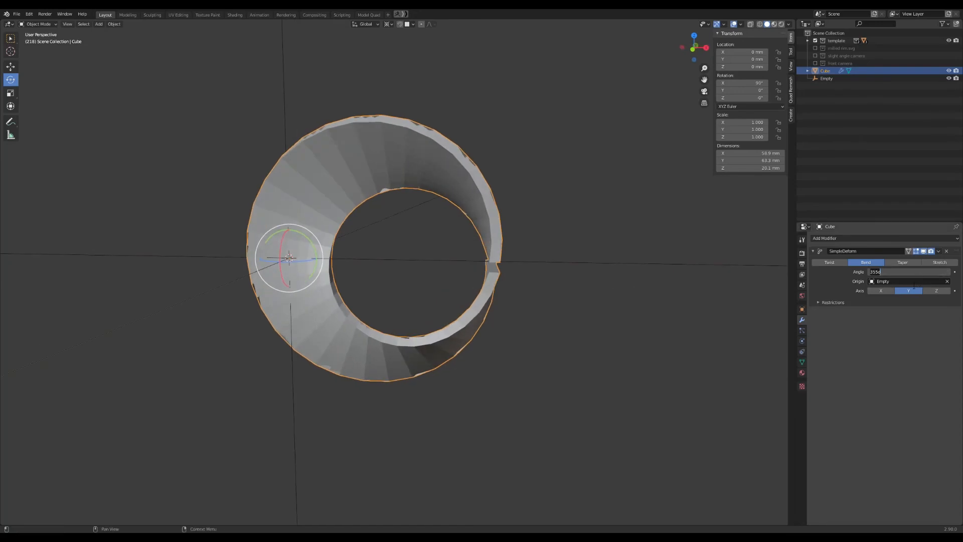
text(340°)
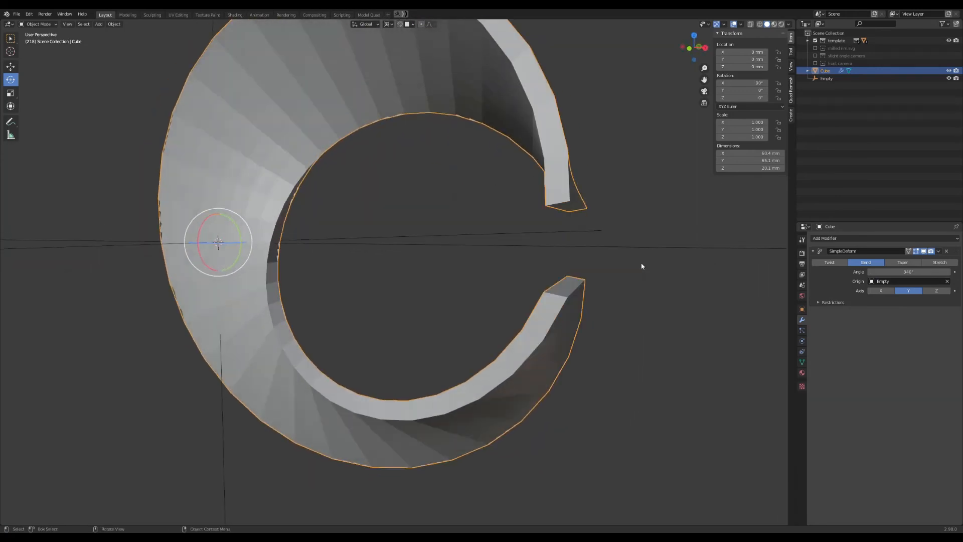
click(907, 272)
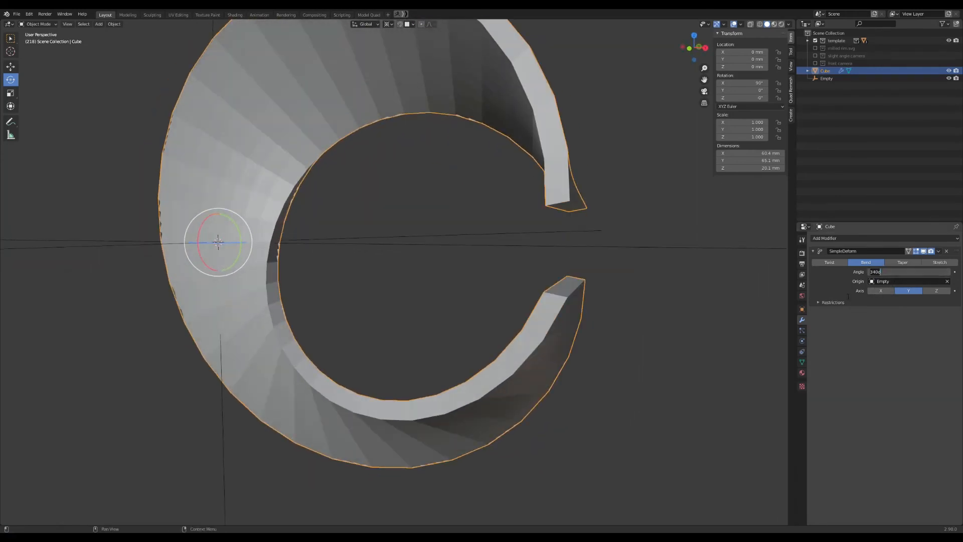
text(345)
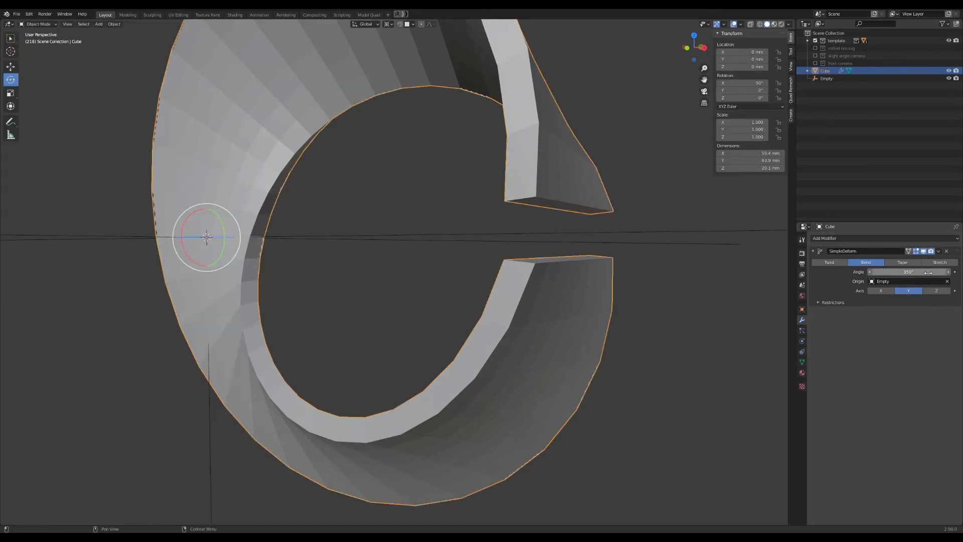
Bridge the strip's two end edge loops so the gap closes into a continuous ring
key(Tab)
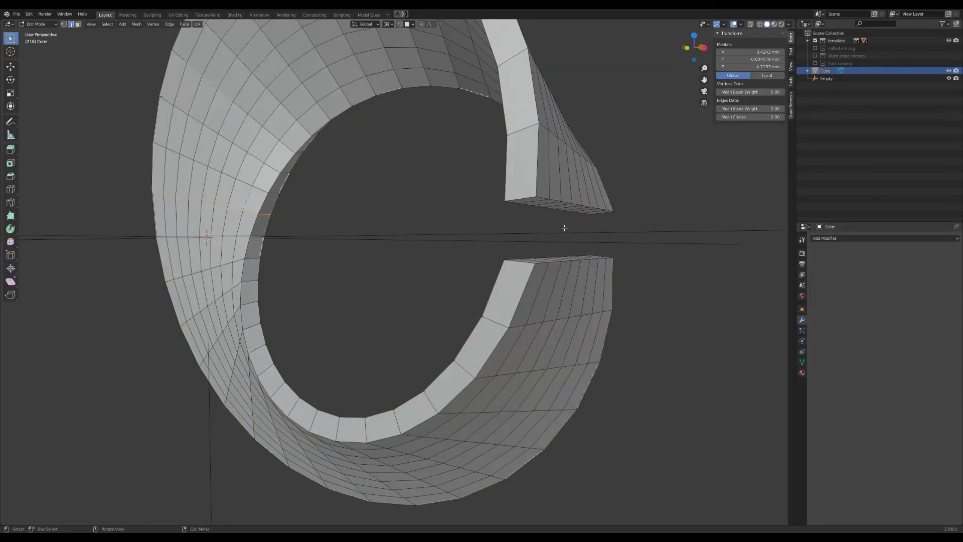
click(571, 209)
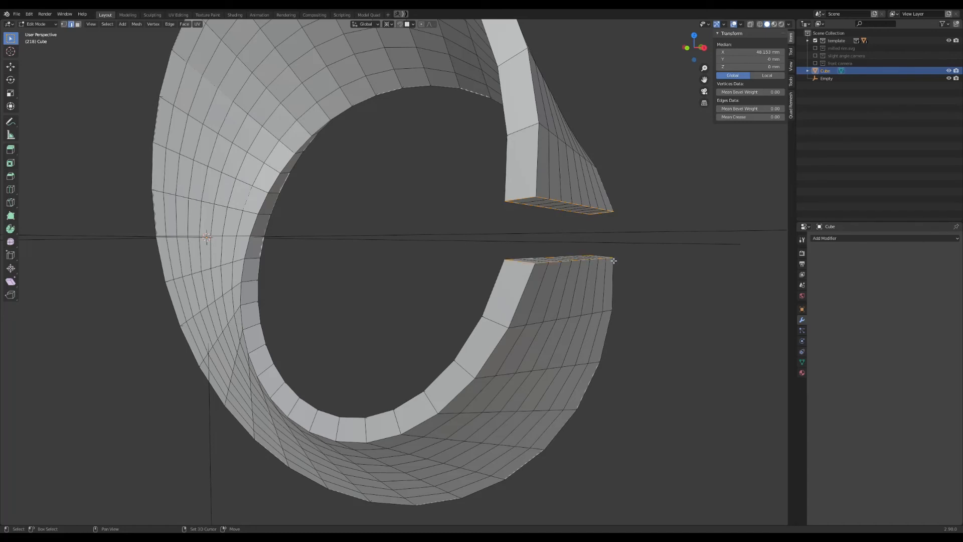
click(170, 25)
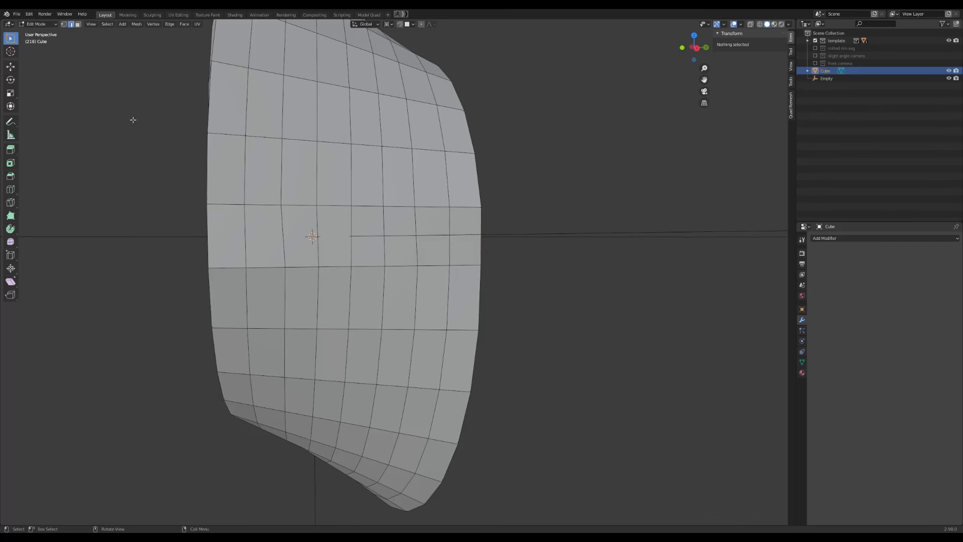
key(Tab)
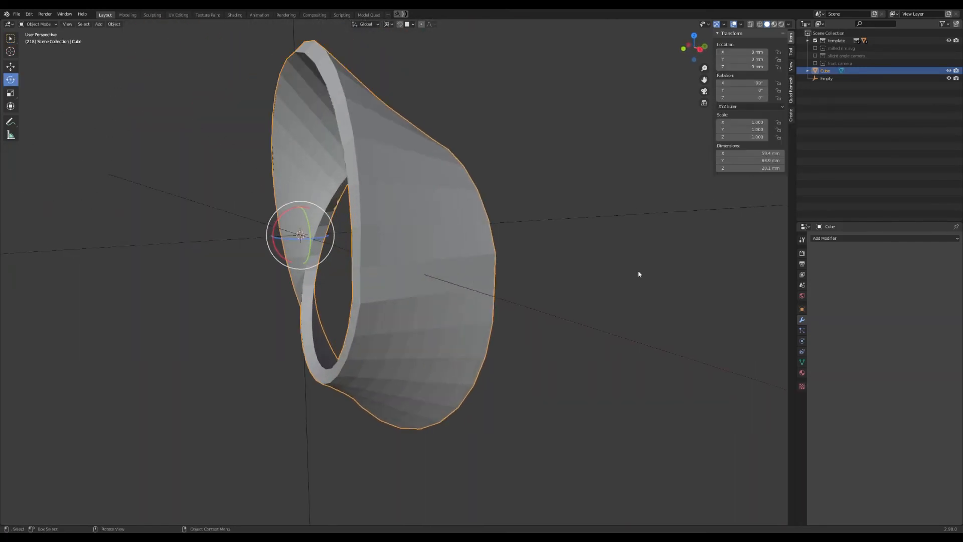
Inspect the join, then apply Shade Smooth to the closed strip
key(Tab)
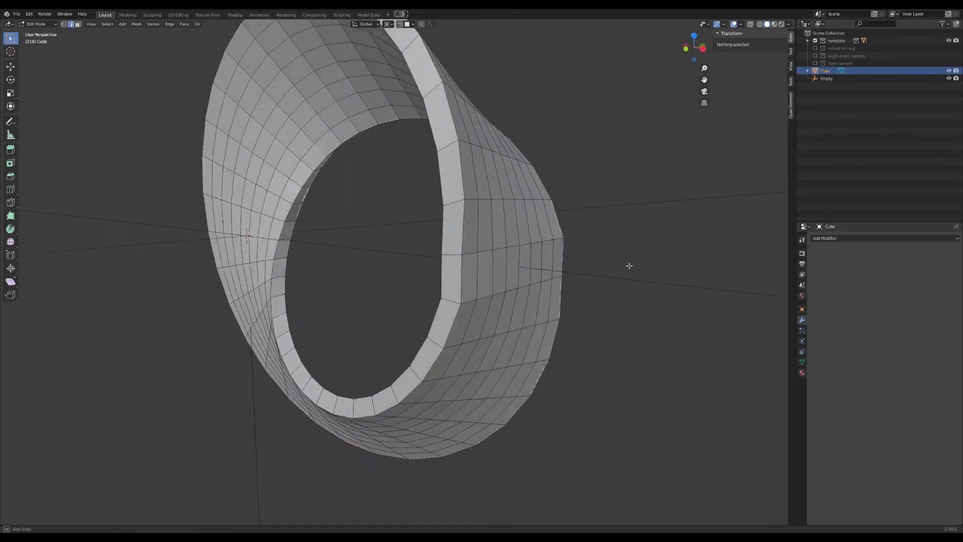
key(Tab)
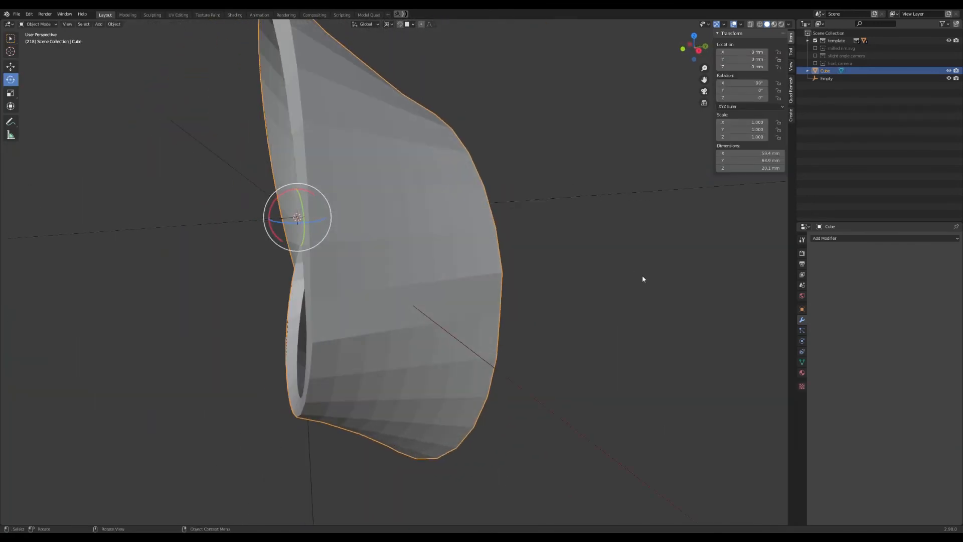
drag(643, 279, 554, 303)
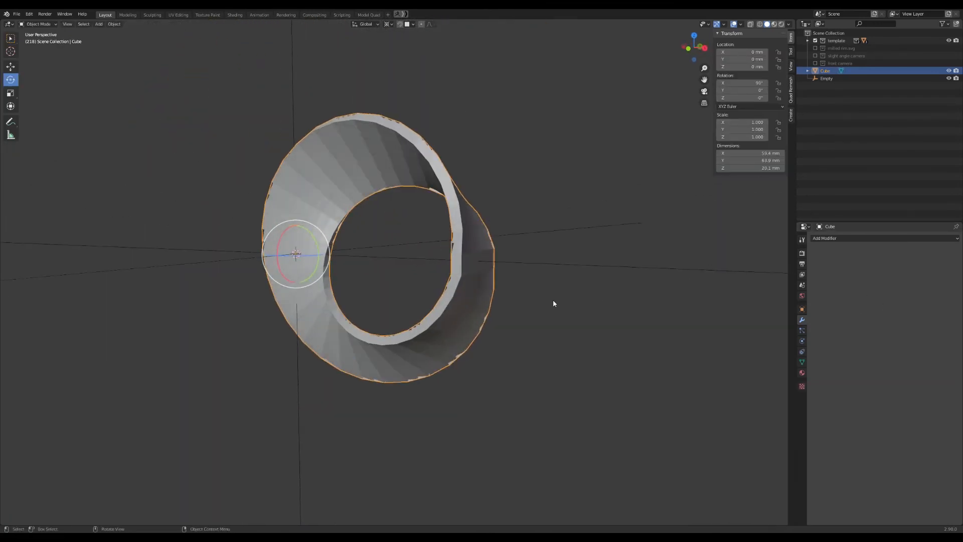
right_click(553, 303)
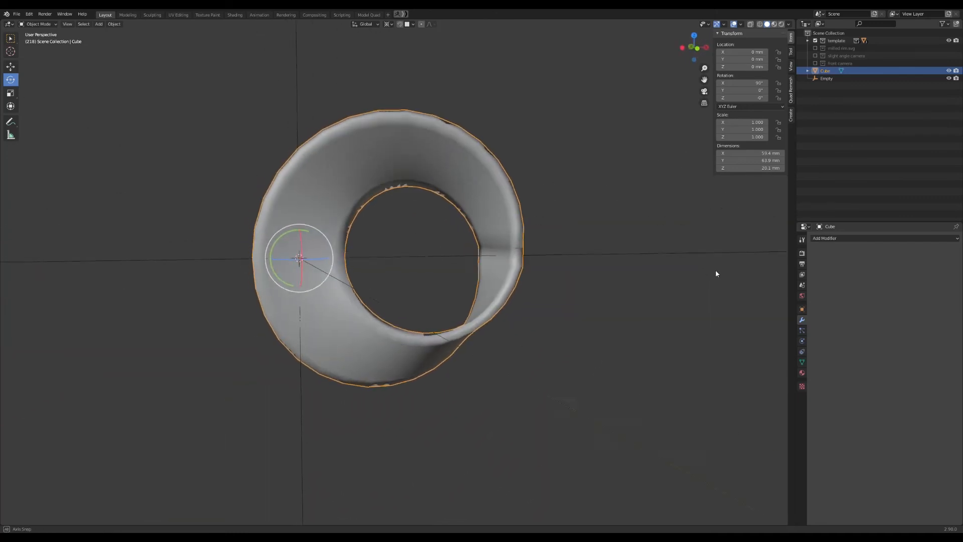
Switch the viewport to Rendered shading to preview the smooth Möbius strip
drag(716, 273, 663, 282)
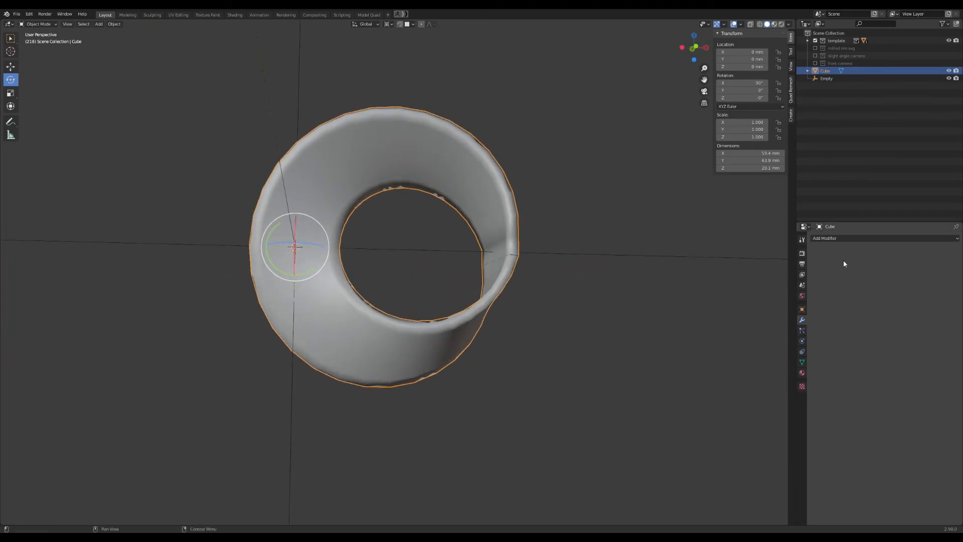
click(824, 239)
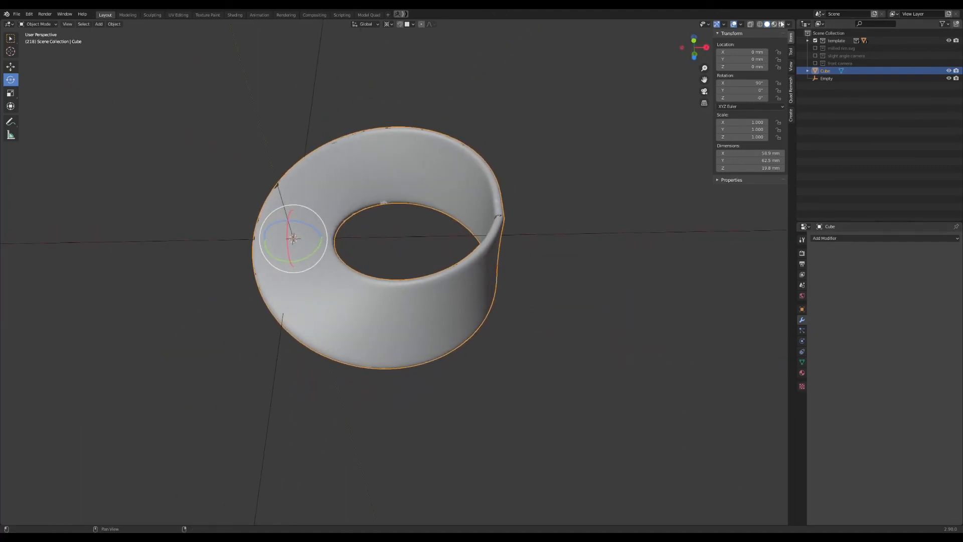
click(779, 24)
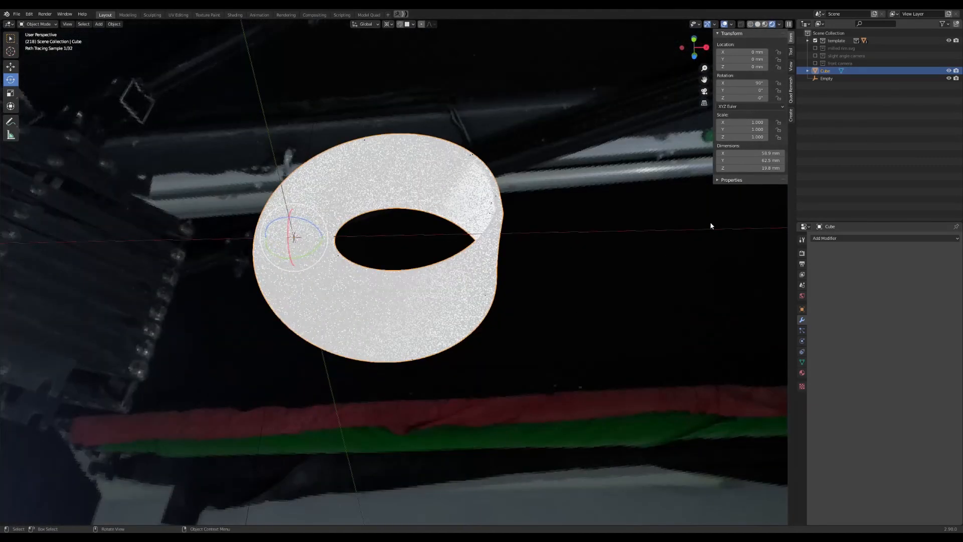